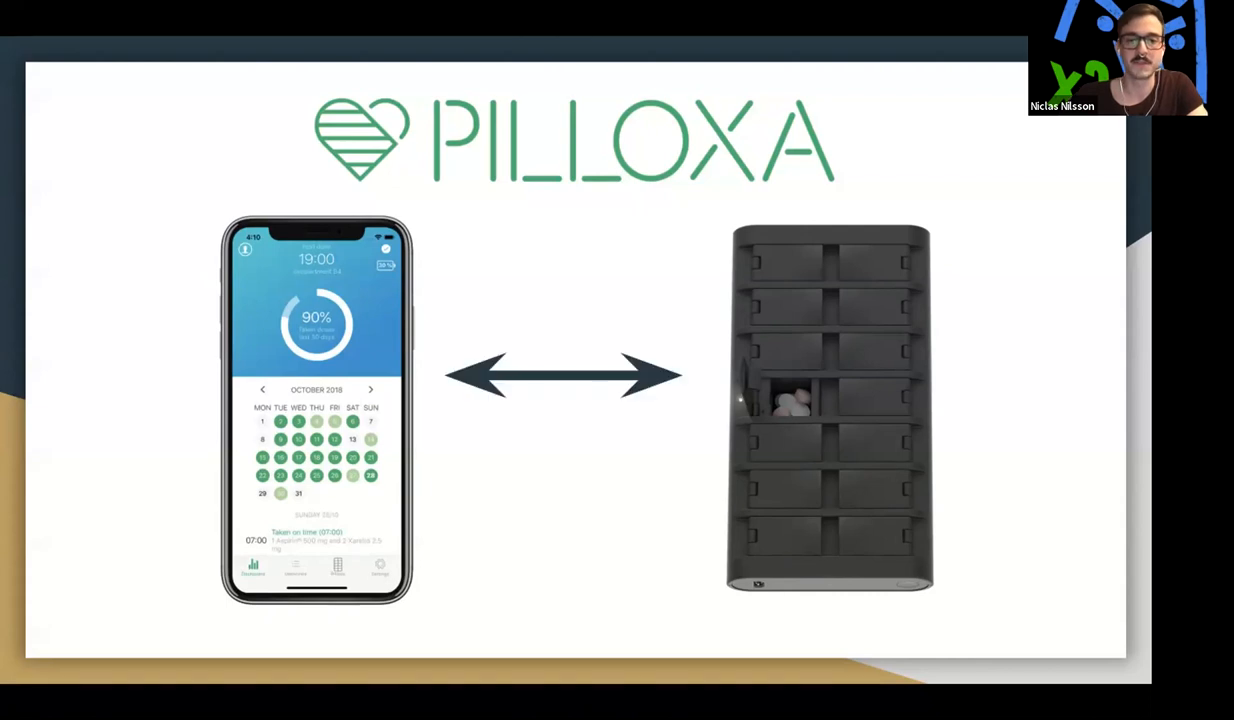
- Advance the Pilloxa slide animation to add the ClojureScript, React, Bluetooth and C logos
key(Right)
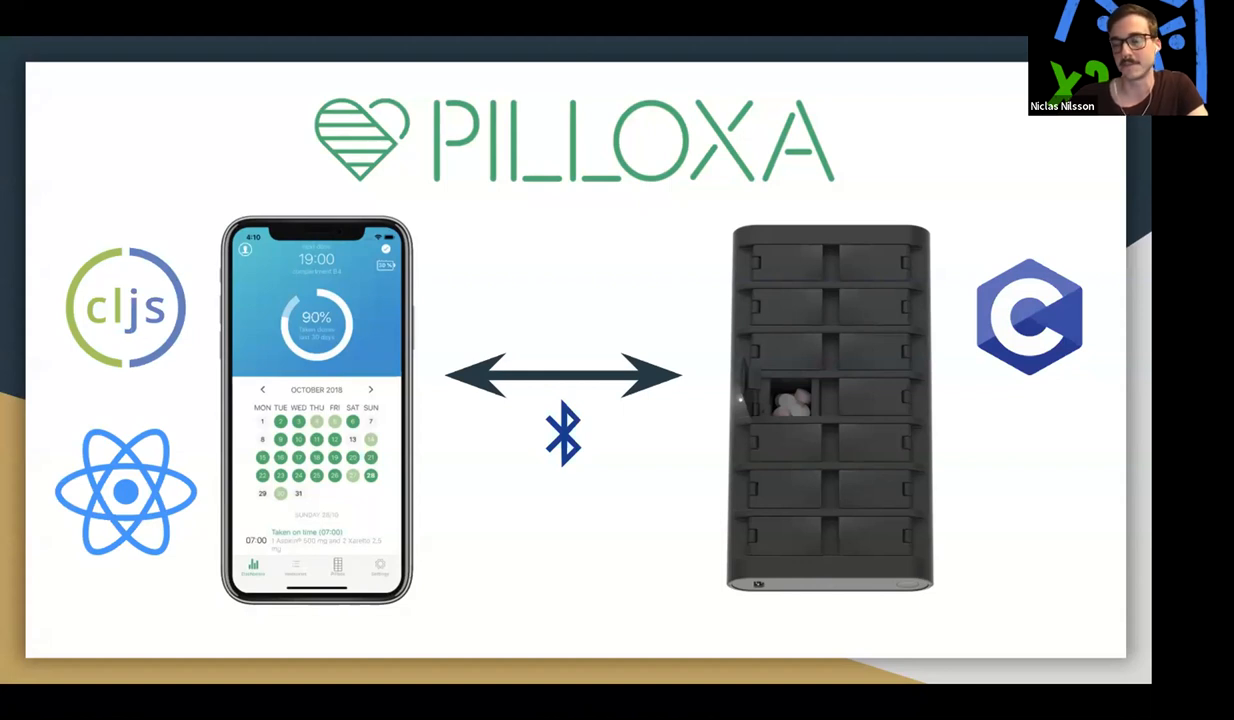
mouse_move(724, 48)
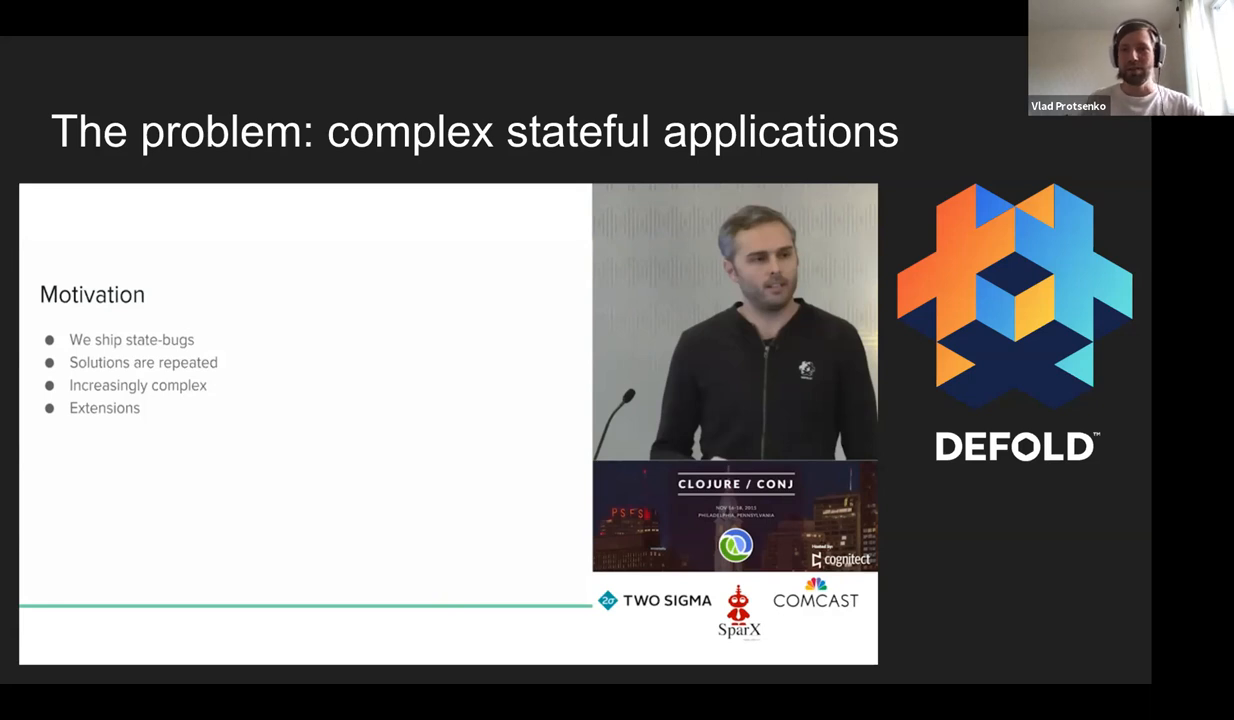
key(Right)
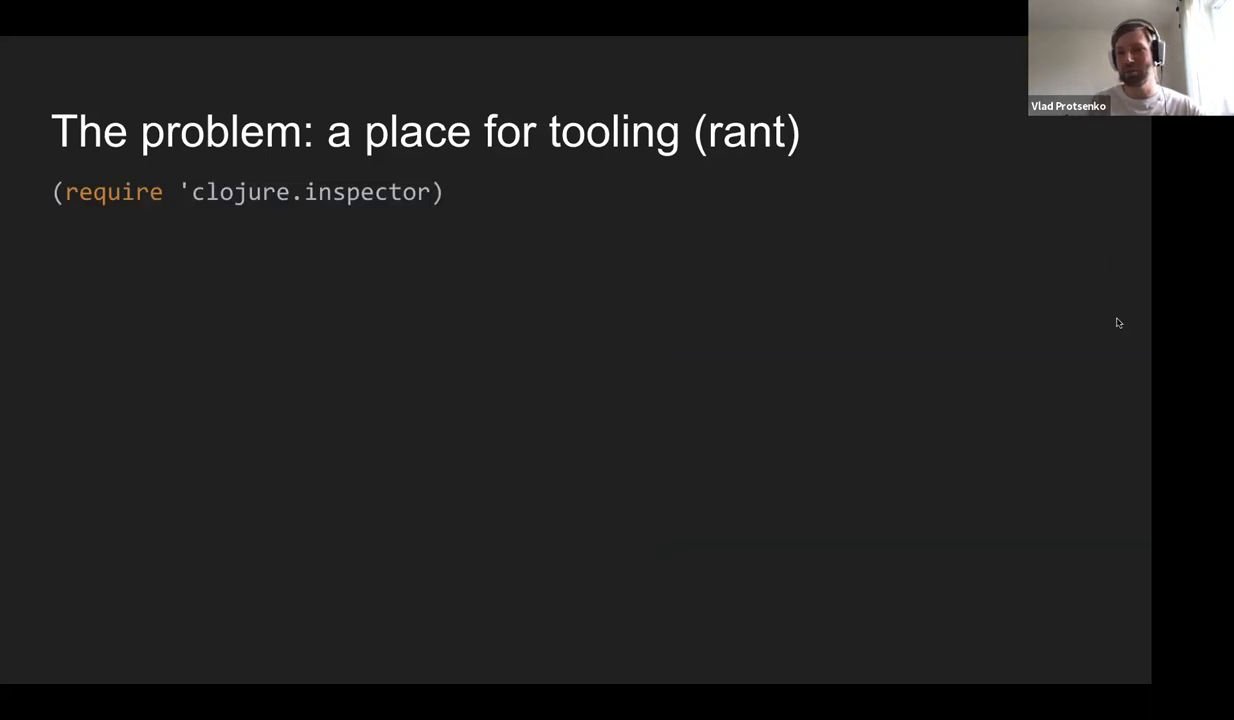
mouse_move(940, 424)
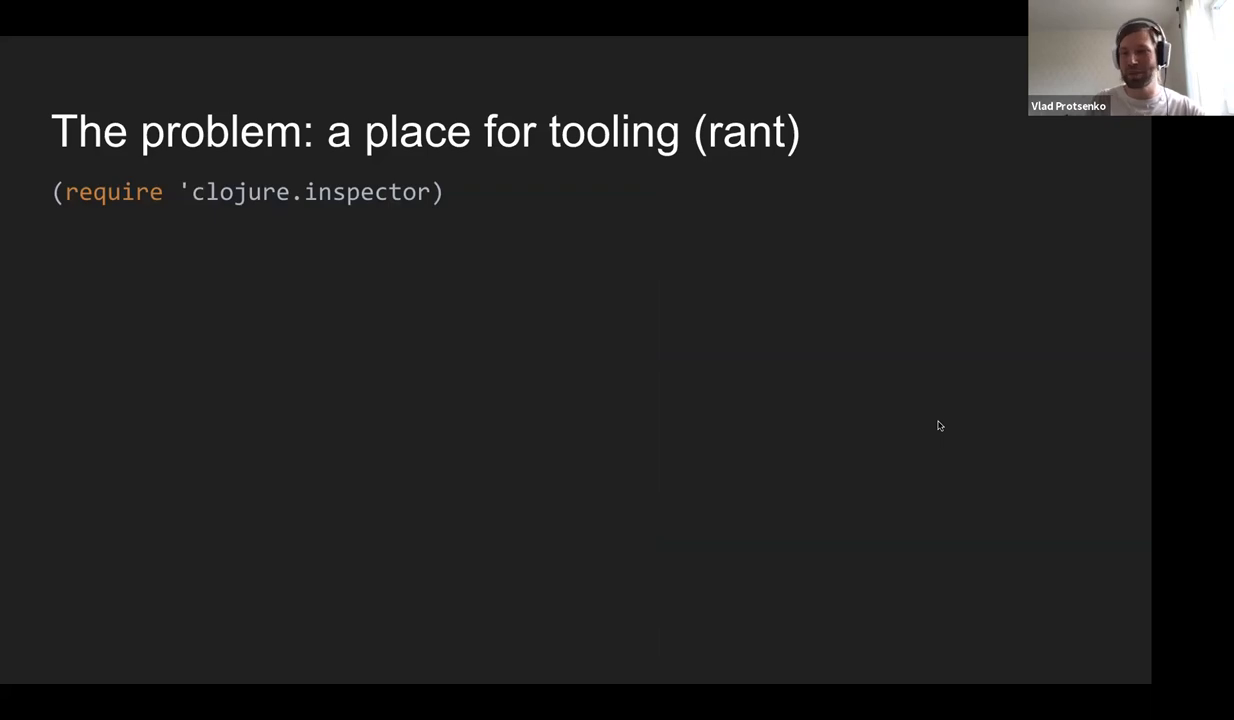
mouse_move(972, 580)
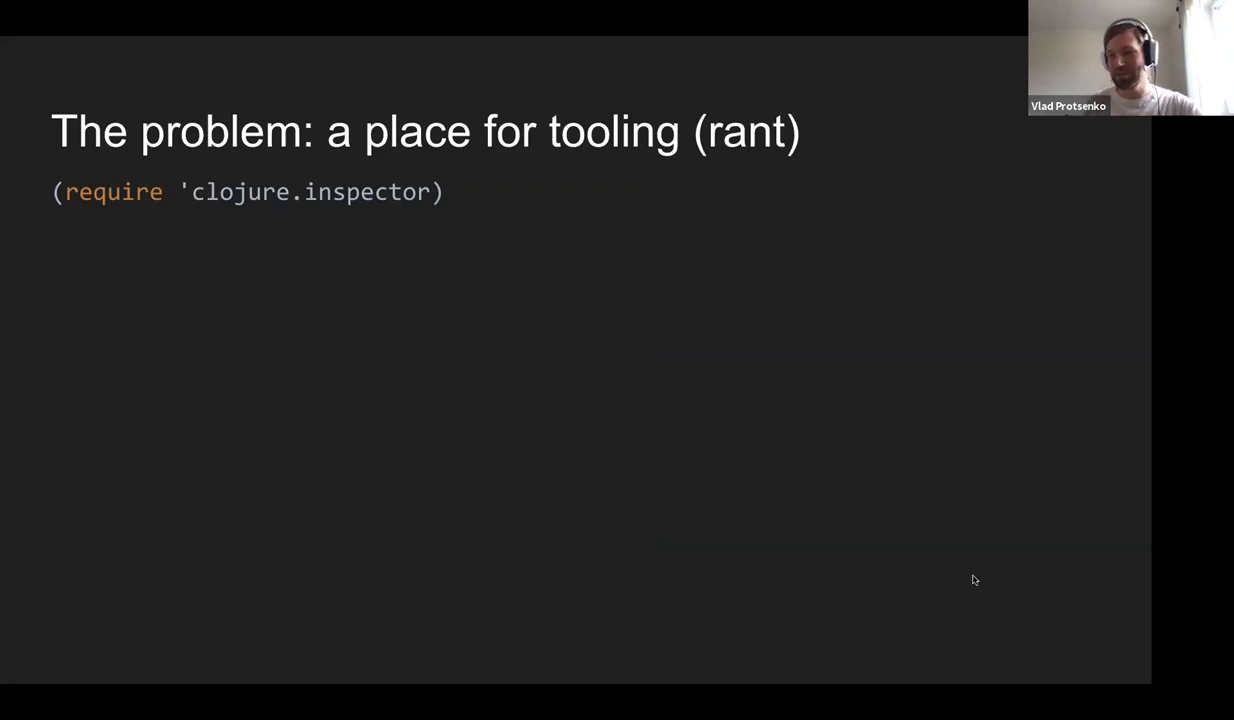
mouse_move(1040, 588)
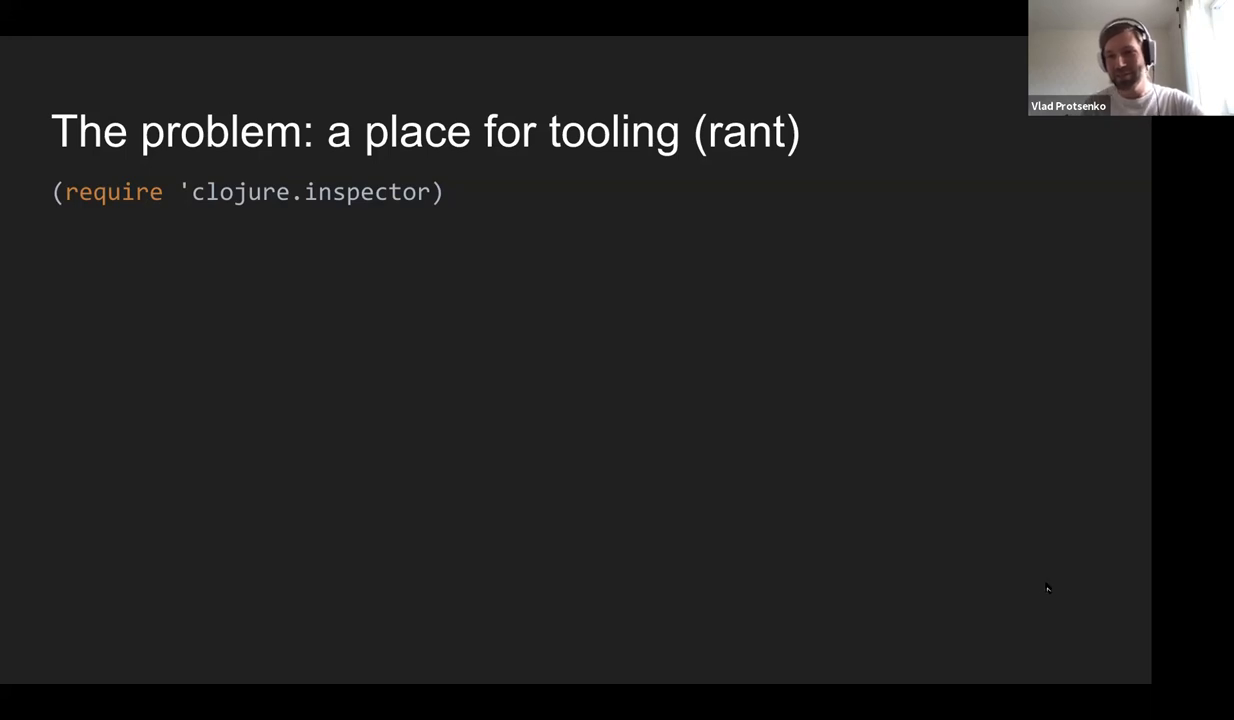
mouse_move(1112, 264)
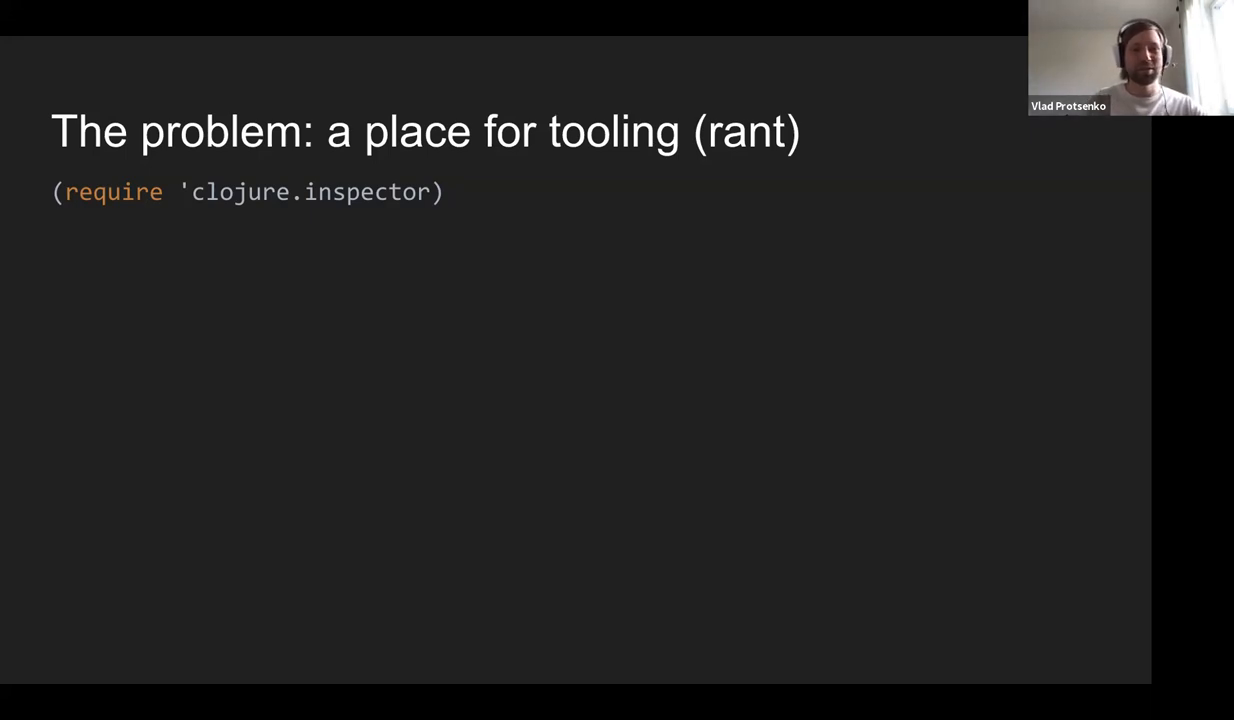
mouse_move(702, 100)
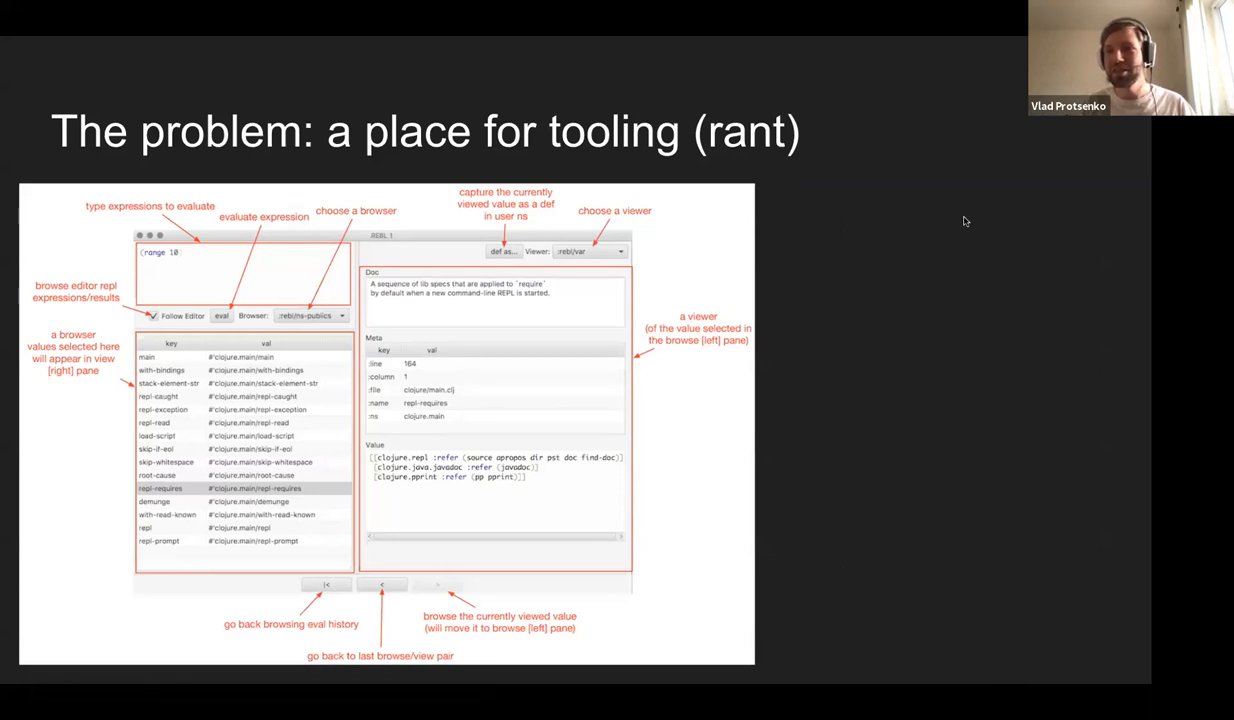
mouse_move(956, 404)
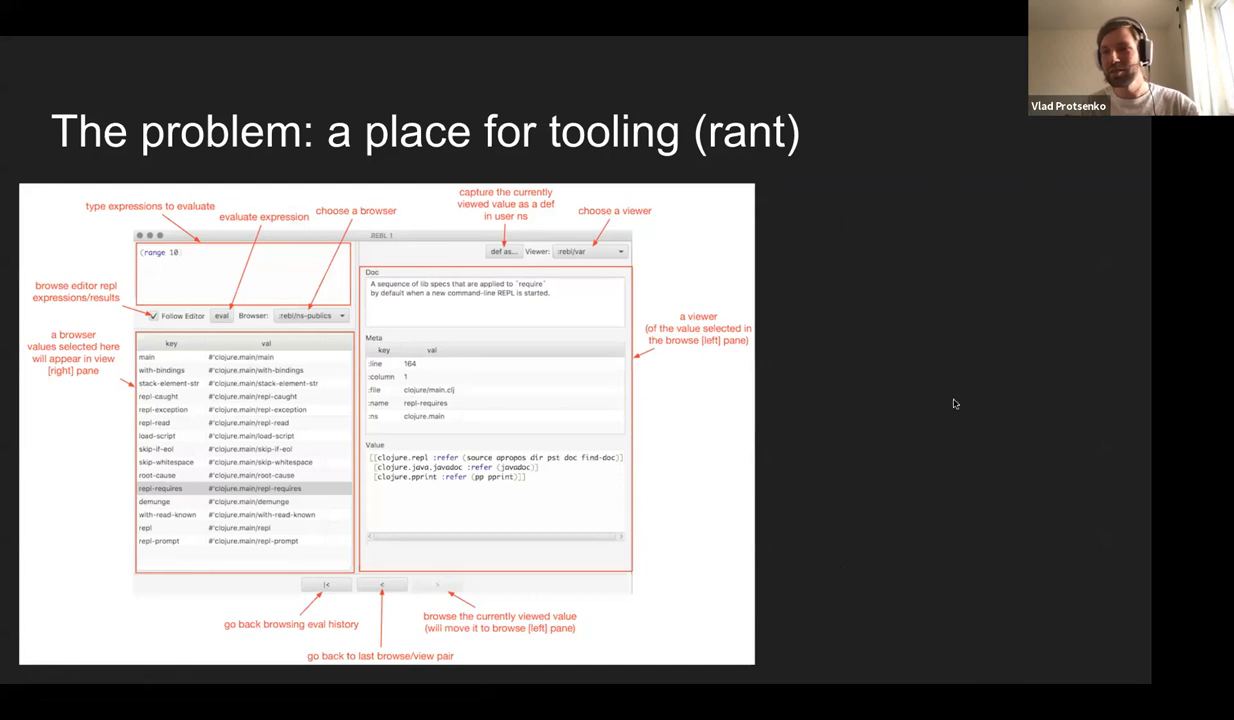
mouse_move(1008, 434)
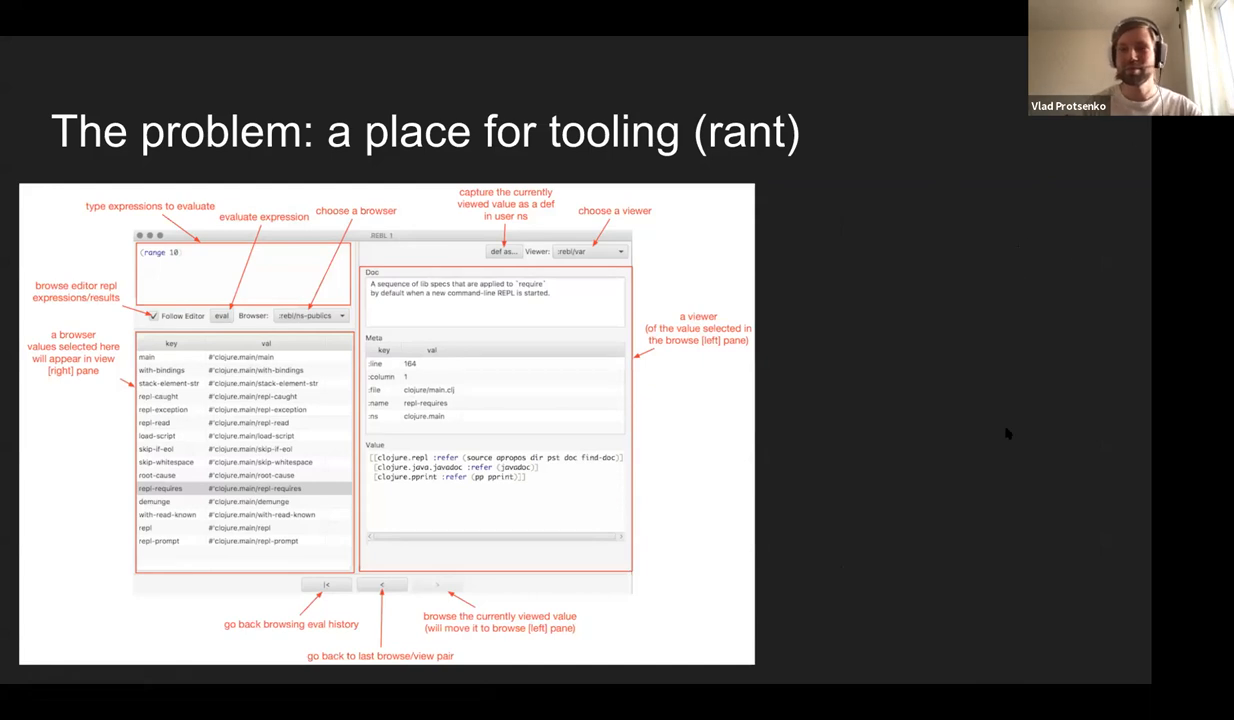
mouse_move(1014, 388)
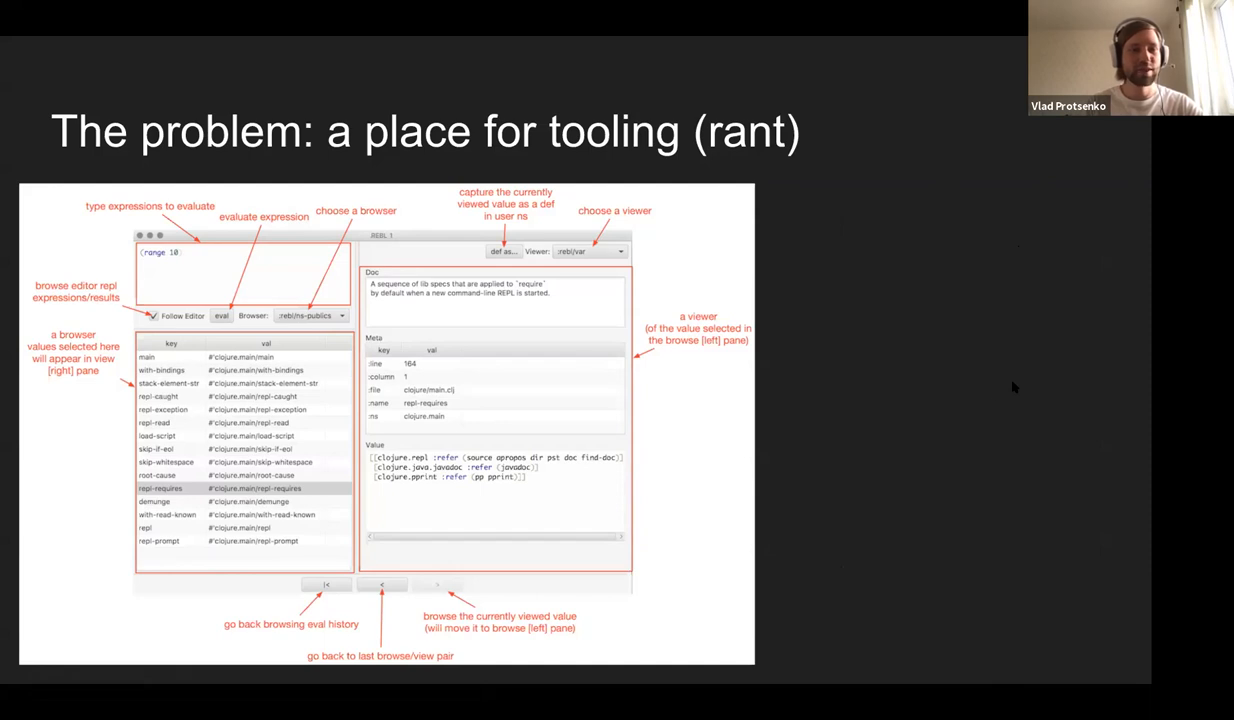
mouse_move(896, 404)
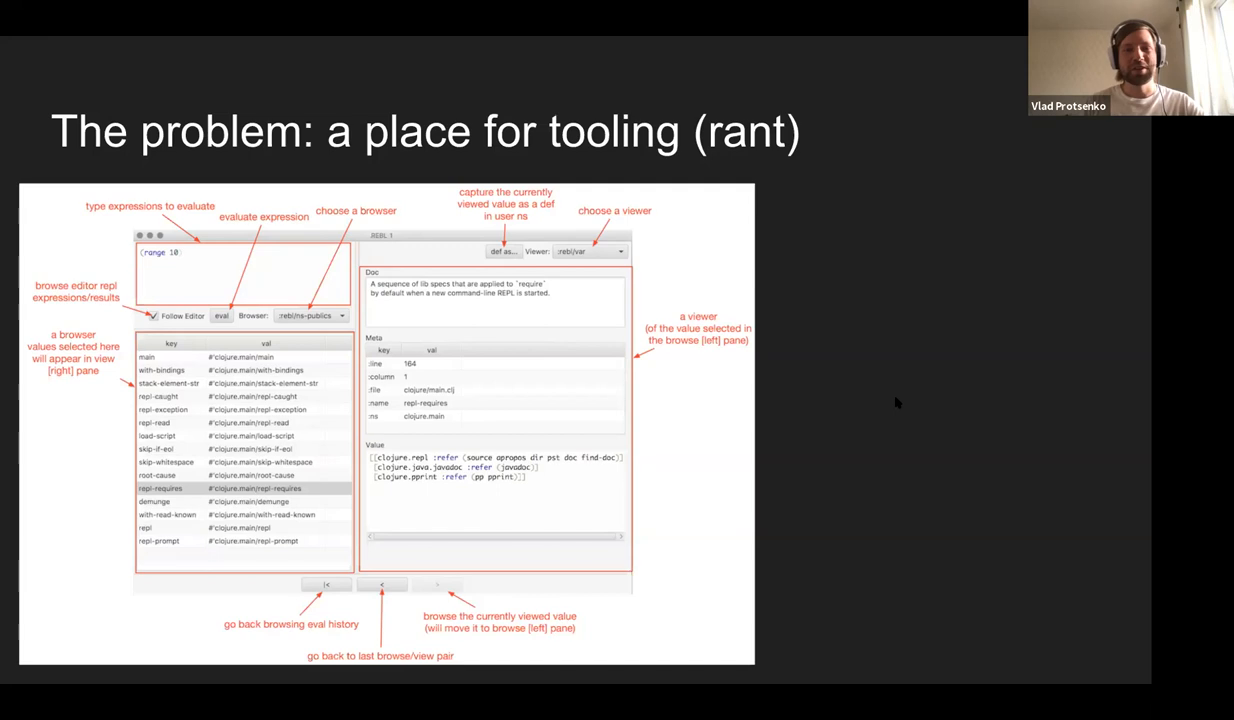
mouse_move(908, 352)
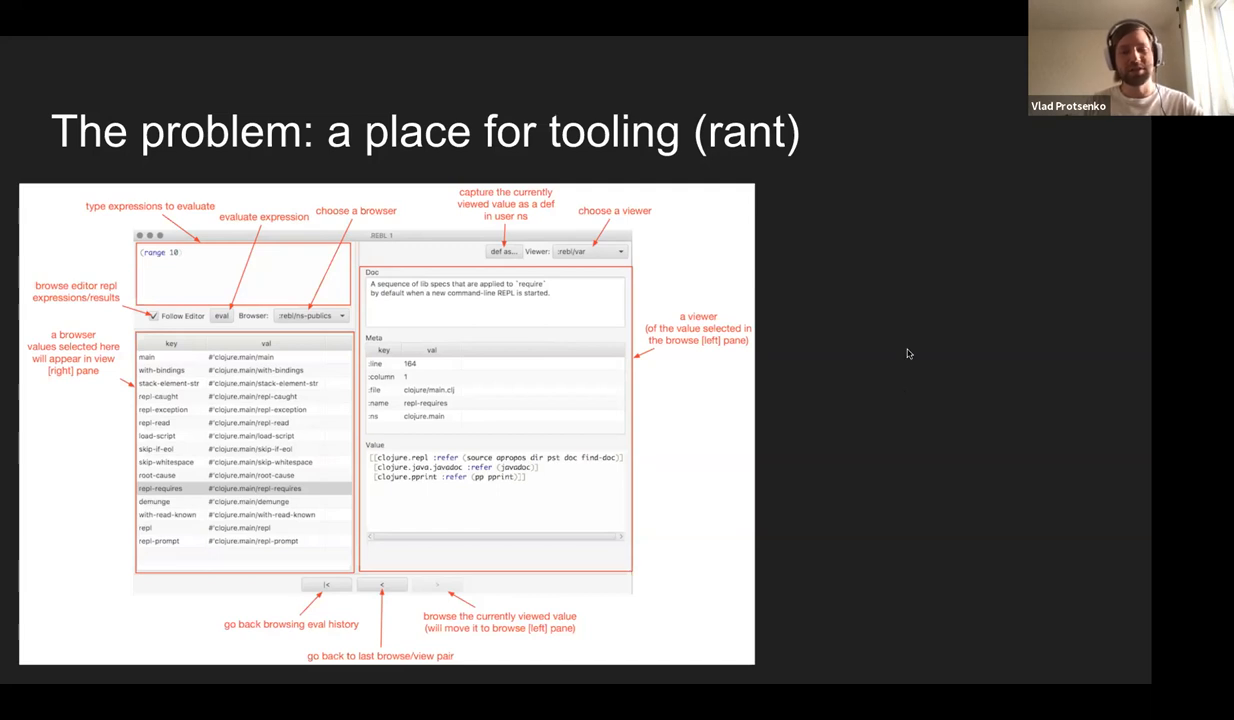
mouse_move(874, 362)
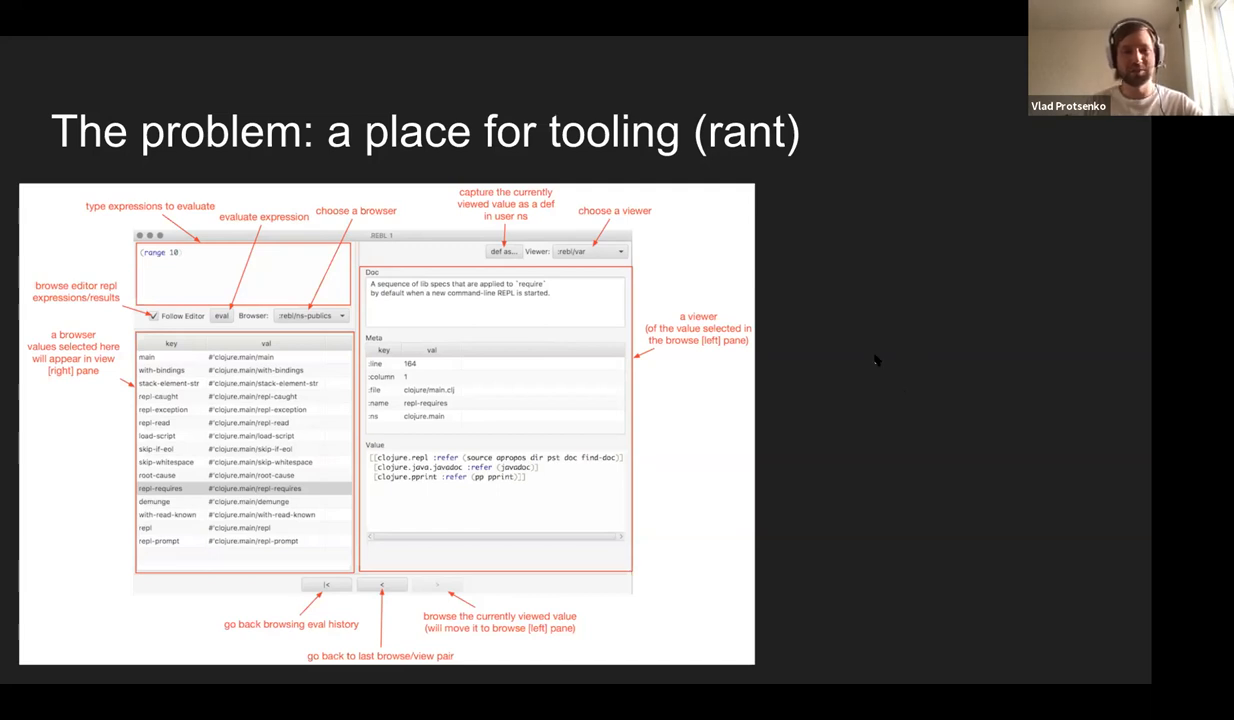
mouse_move(866, 340)
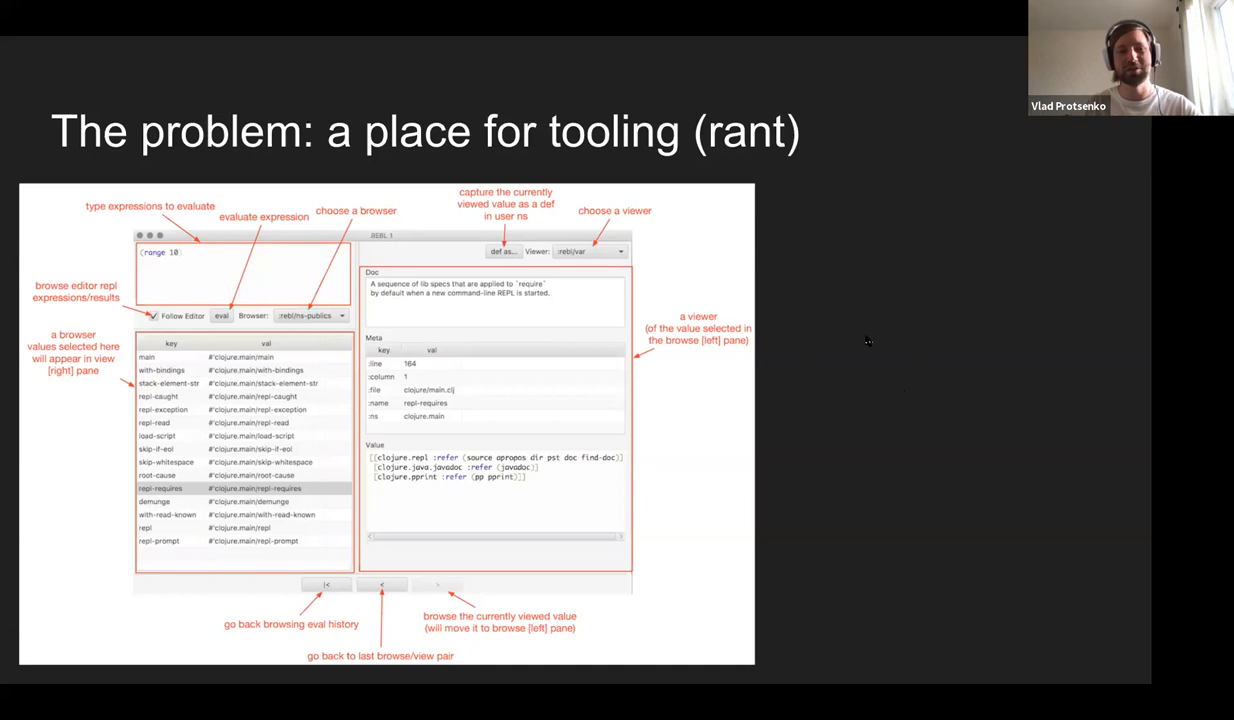
mouse_move(914, 328)
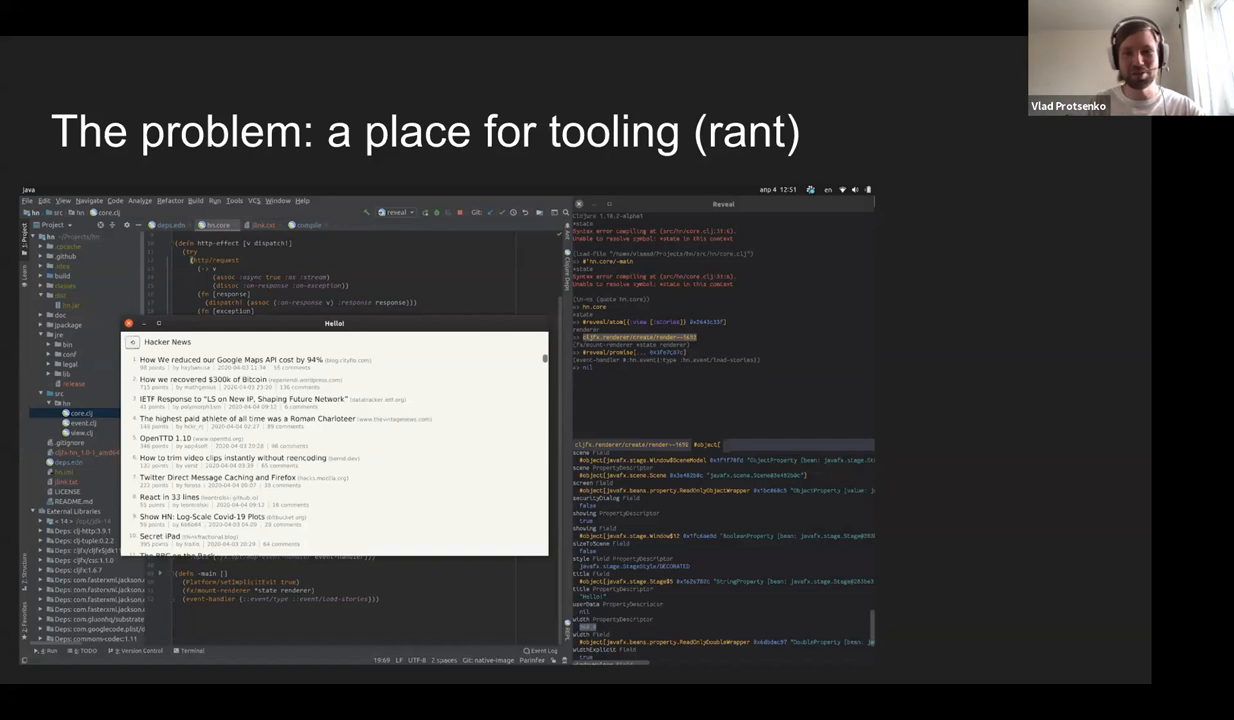
mouse_move(956, 336)
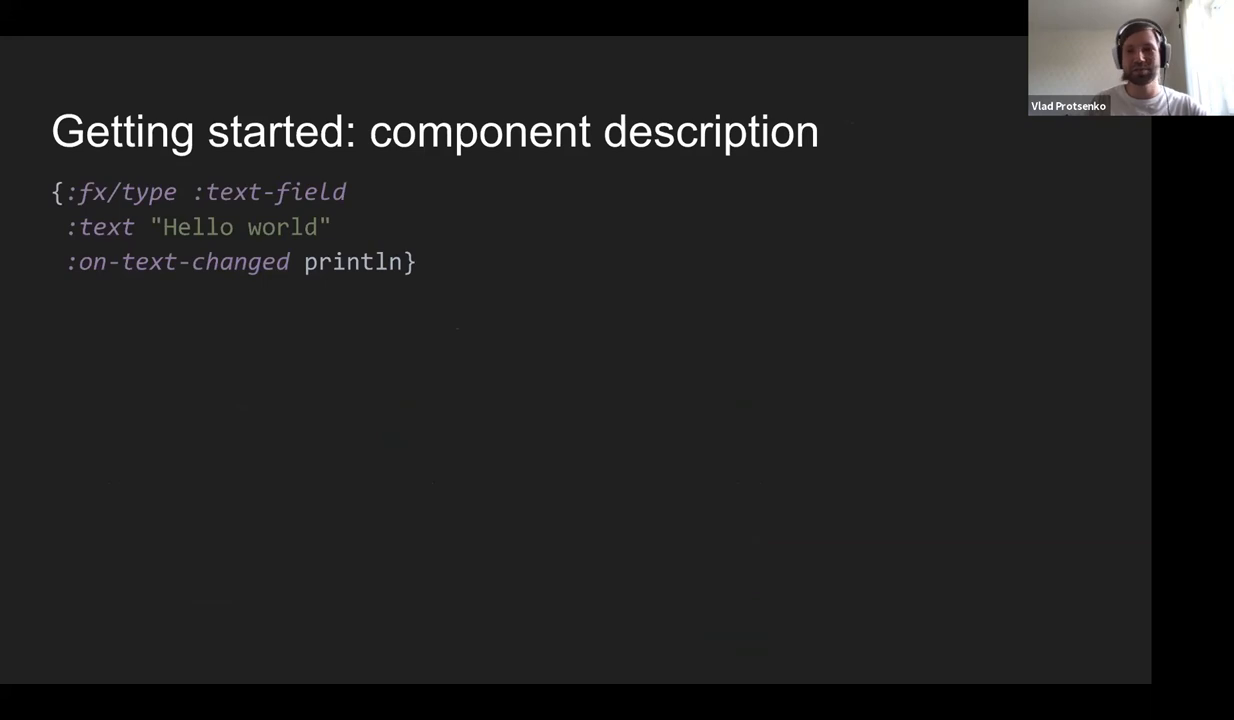
mouse_move(1016, 352)
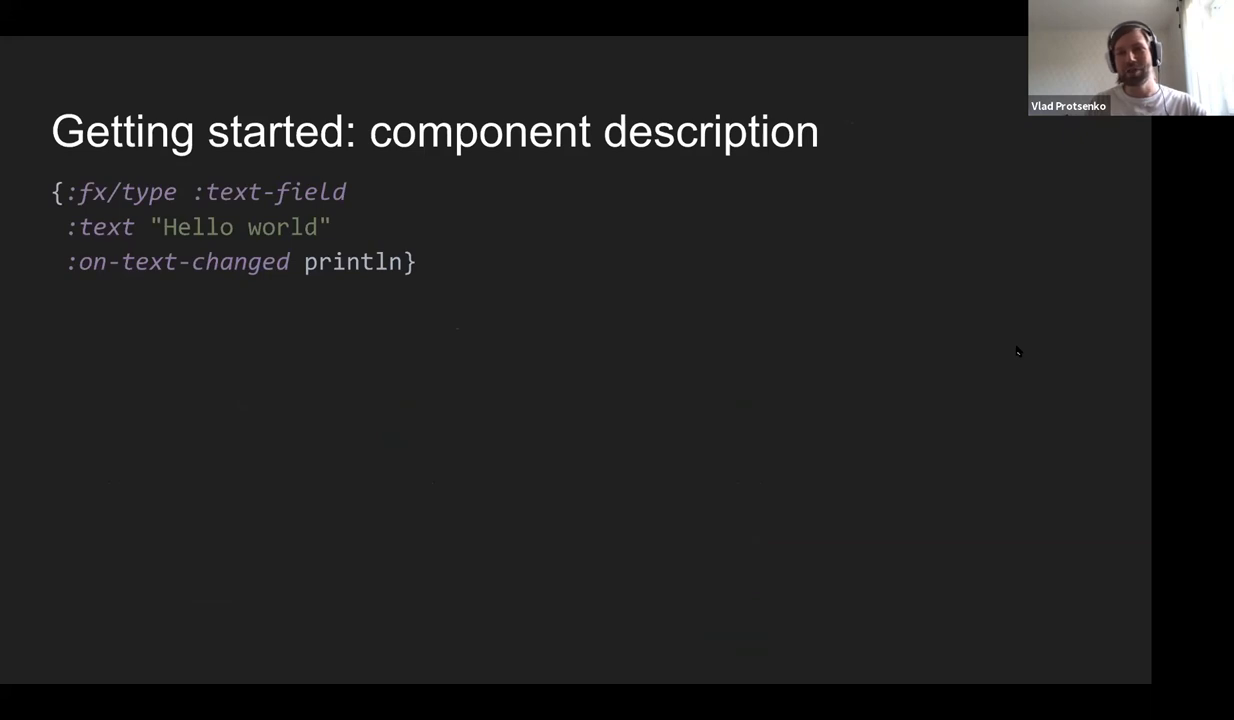
mouse_move(1014, 392)
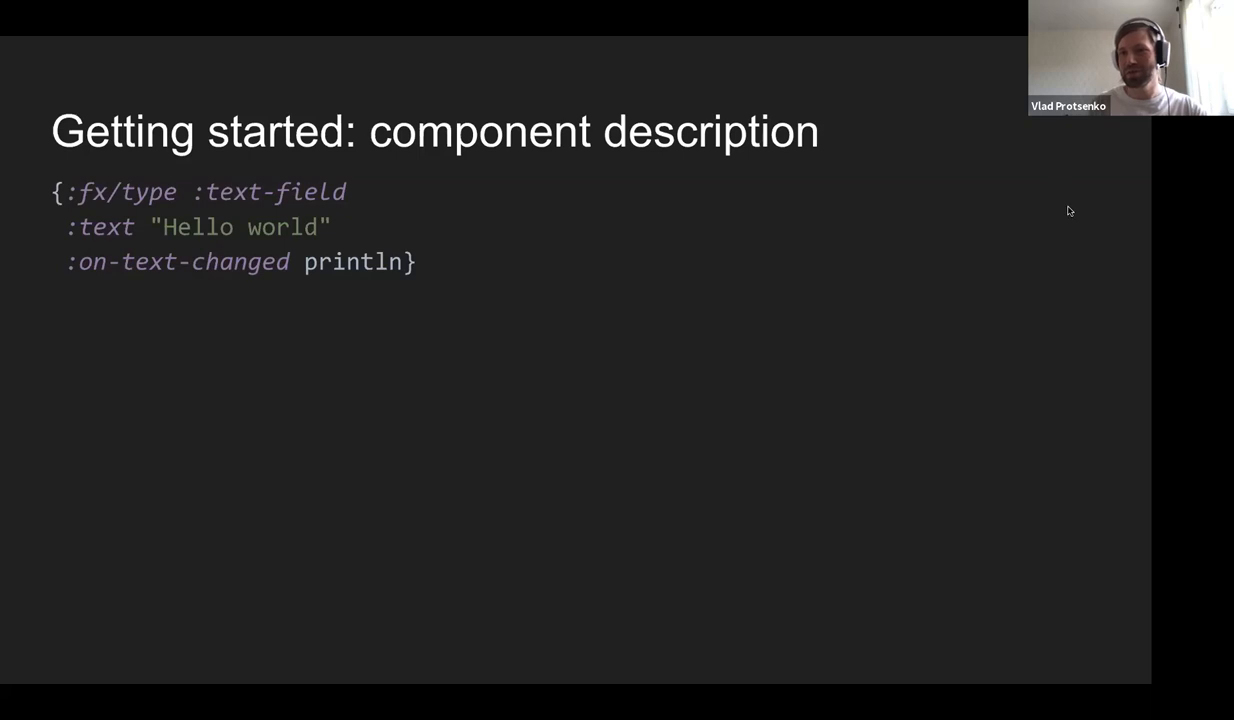
mouse_move(1040, 324)
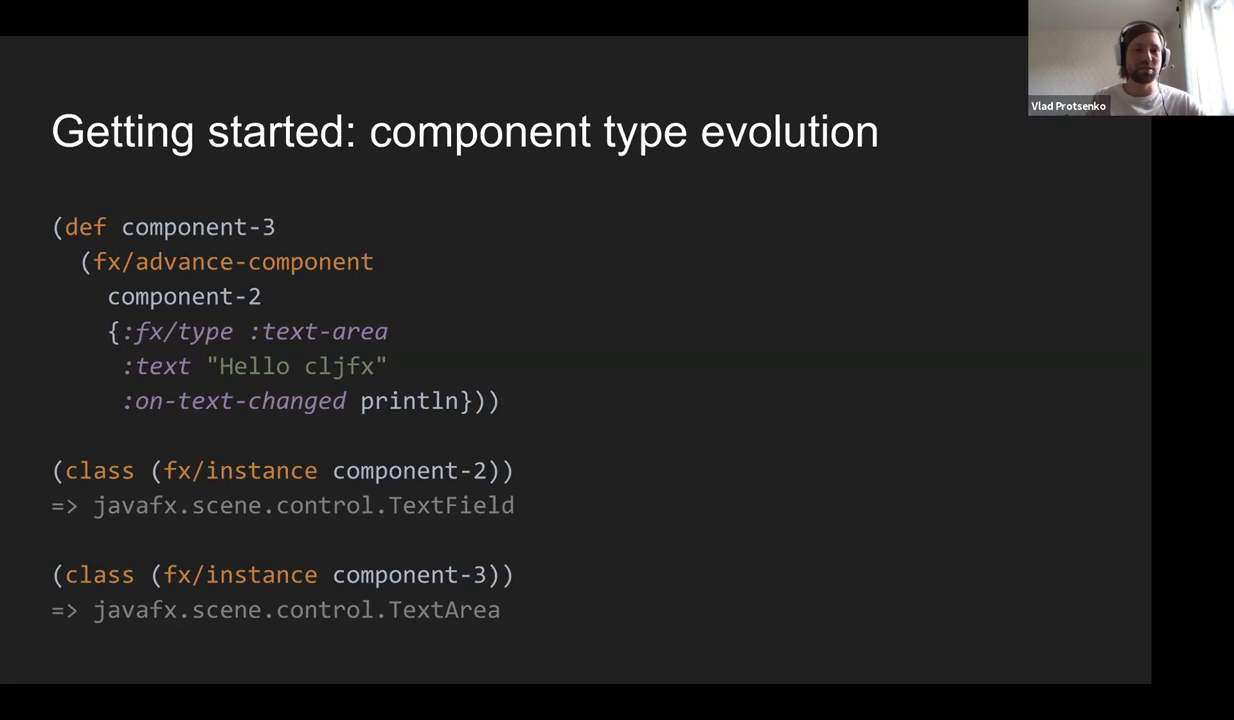
key(Right)
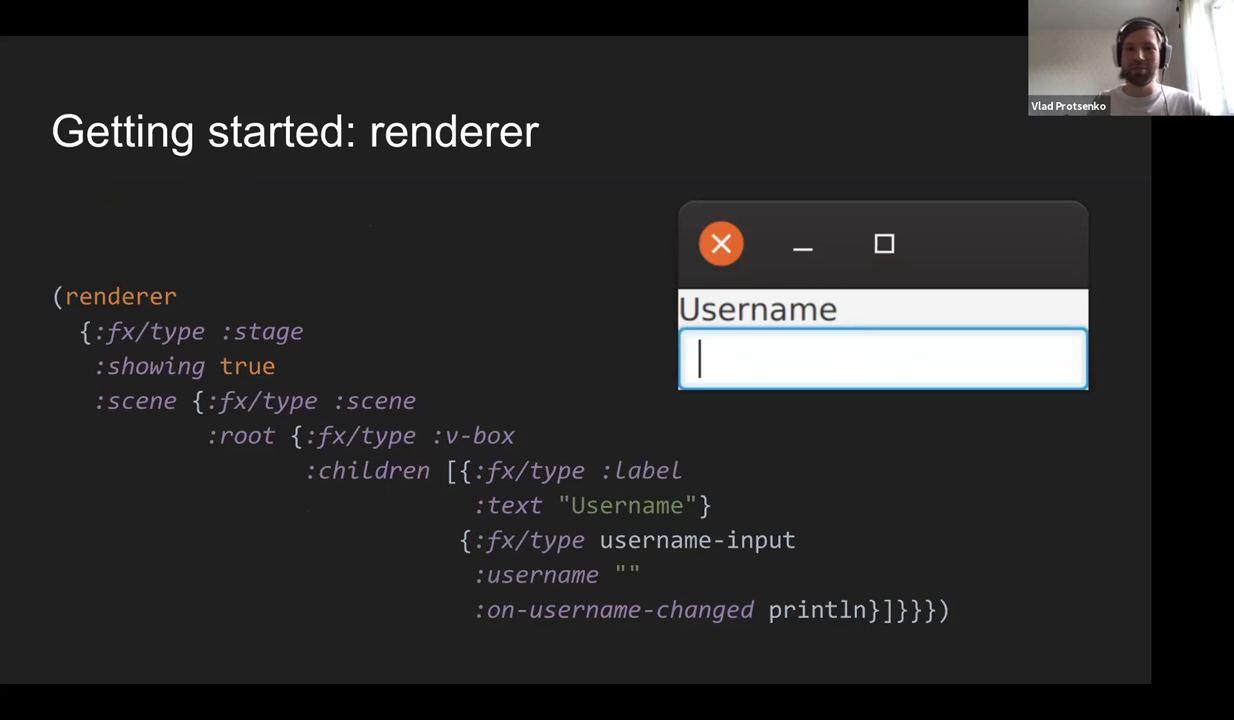
mouse_move(986, 486)
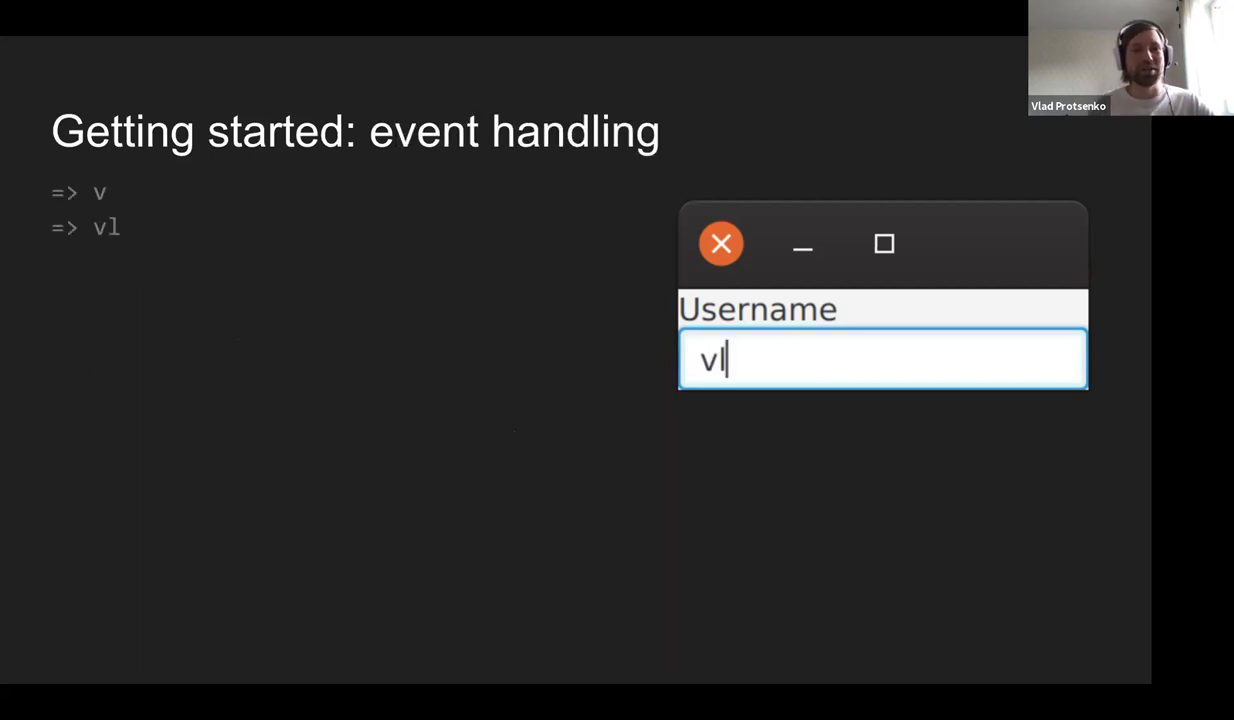
- Enter 'aaad' in the demo's Username field so each change prints a log line
text(aaa)
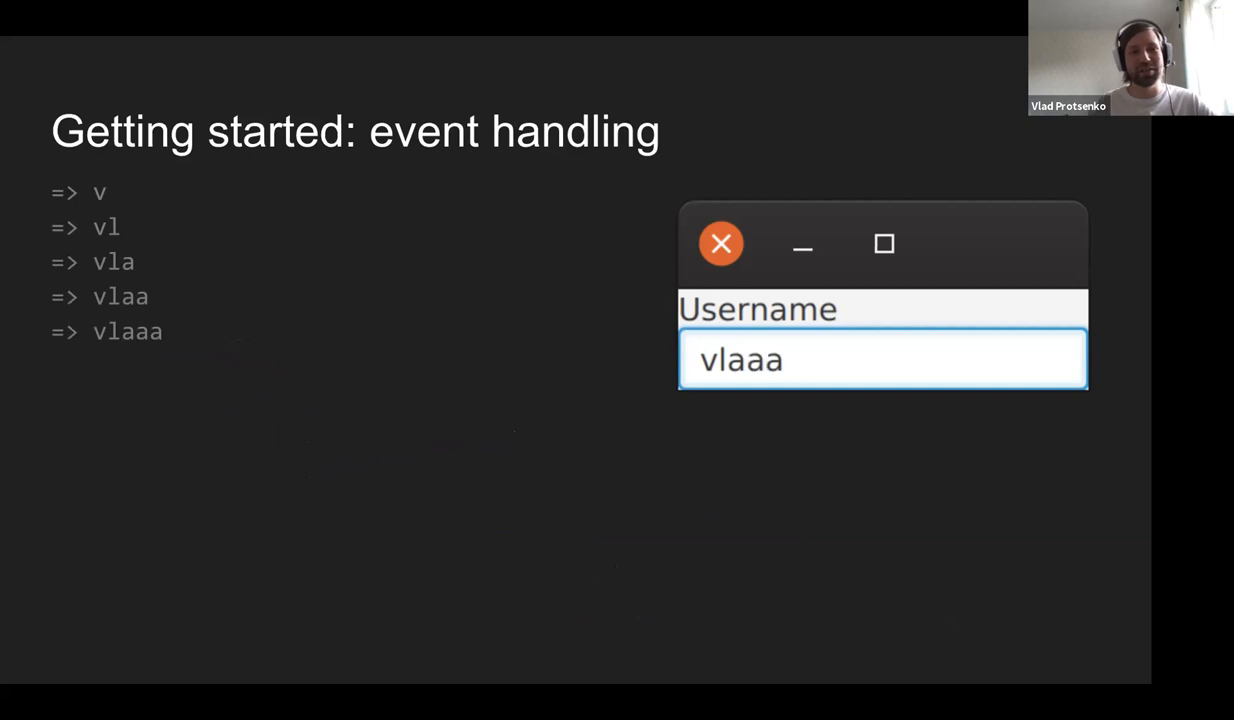
text(d)
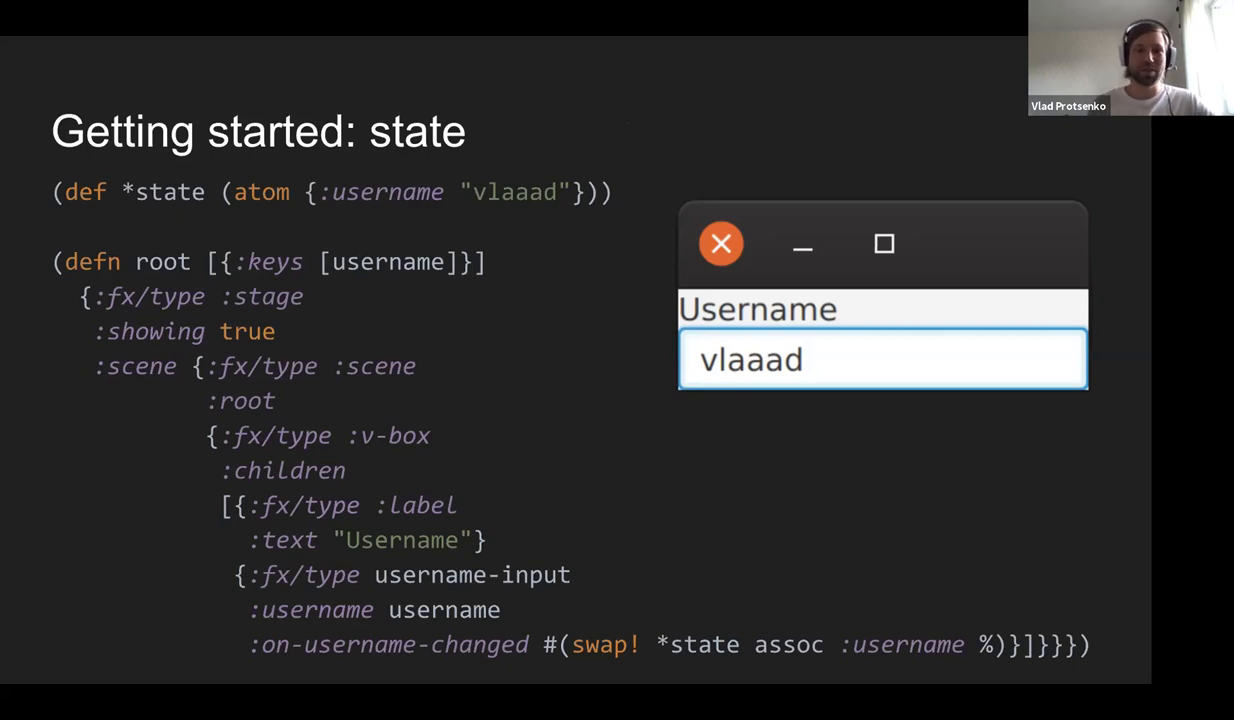
mouse_move(860, 554)
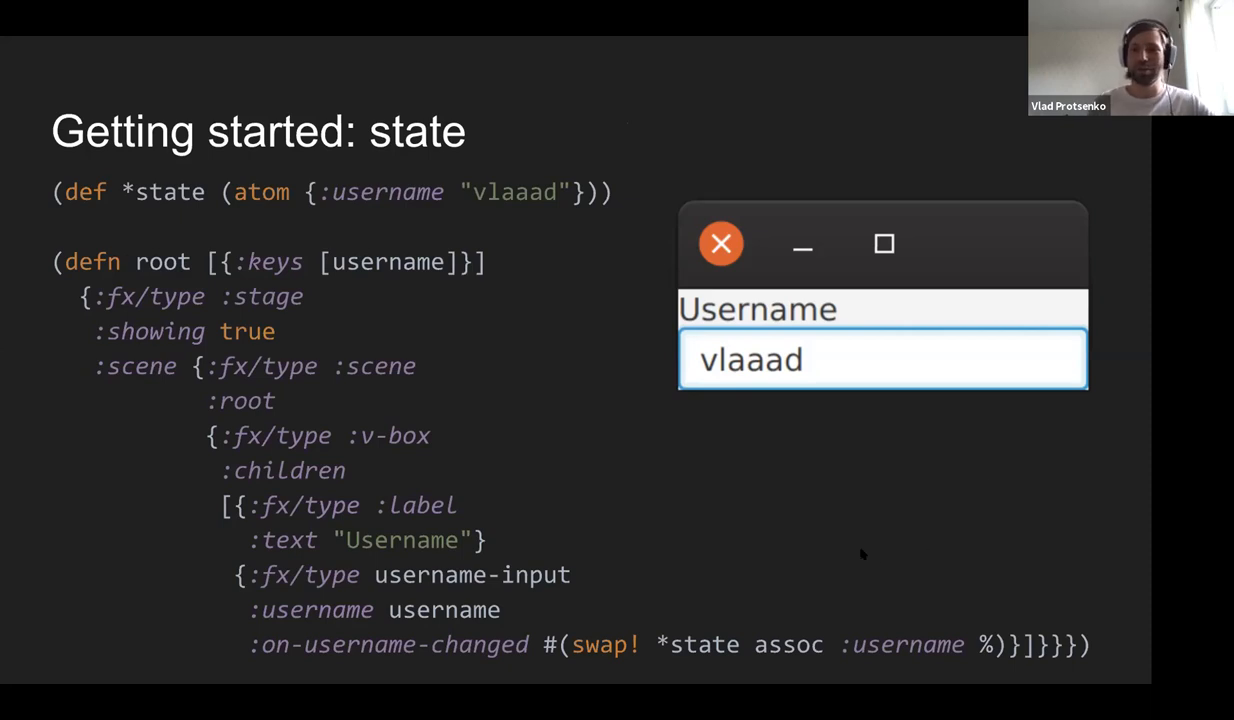
mouse_move(832, 514)
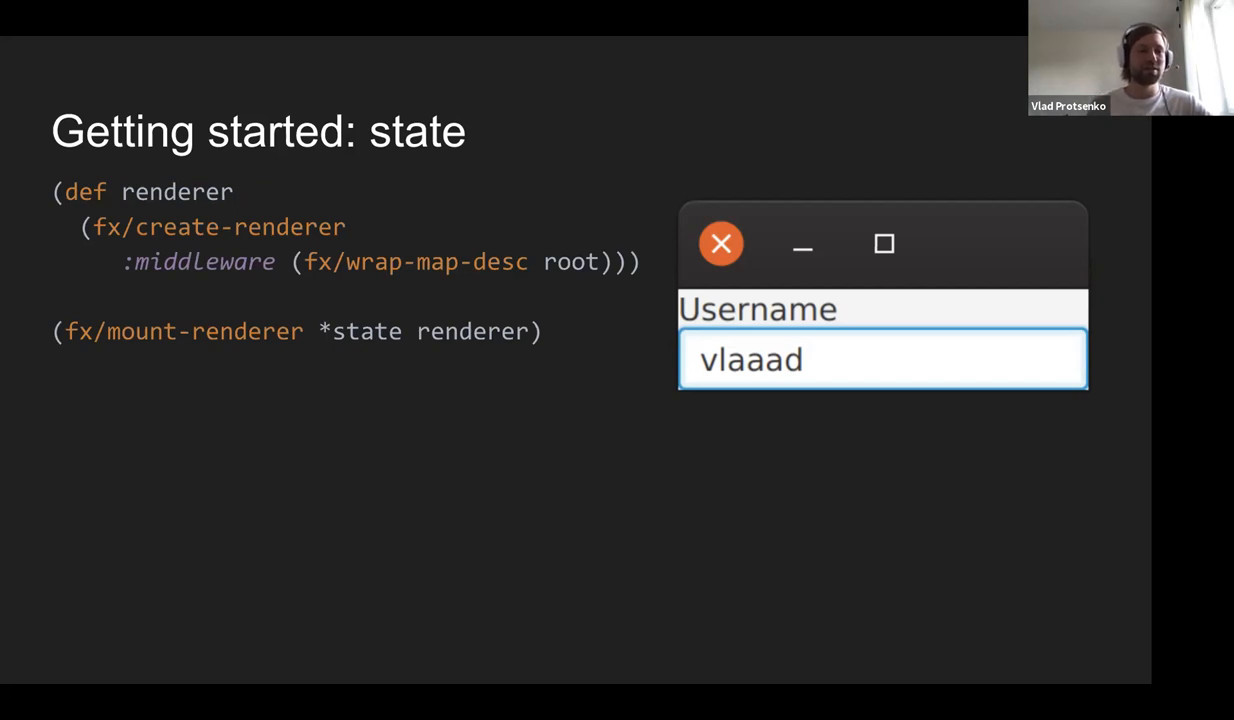
- Advance from the renderer-mounting slide to the 'There is more: map events' slide
key(Right)
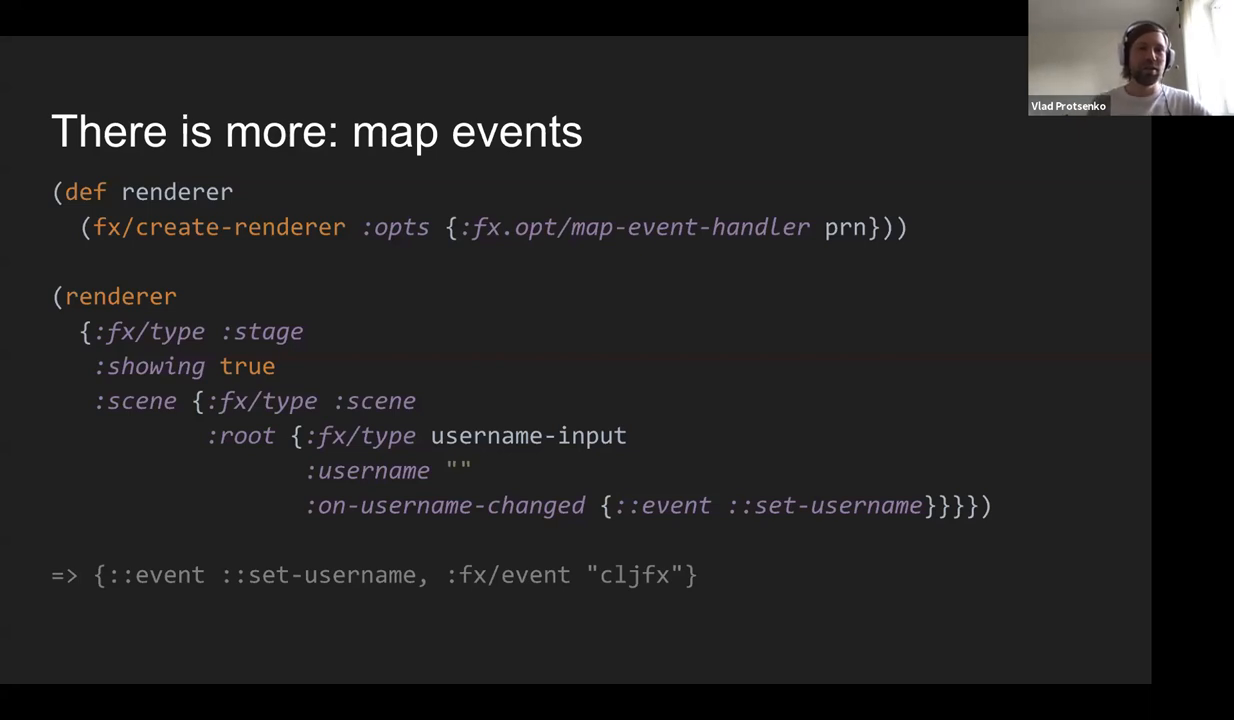
- Advance from the map events slide to 'There is more: pure event handling'
key(Right)
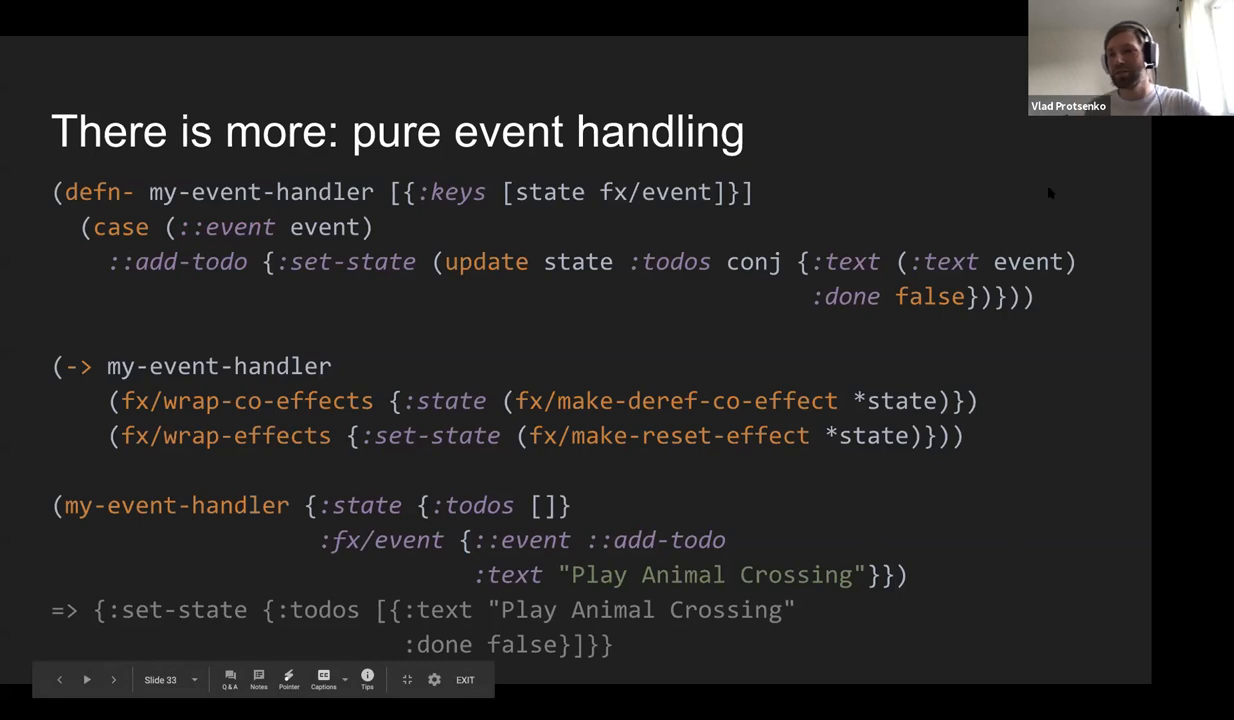
mouse_move(1022, 320)
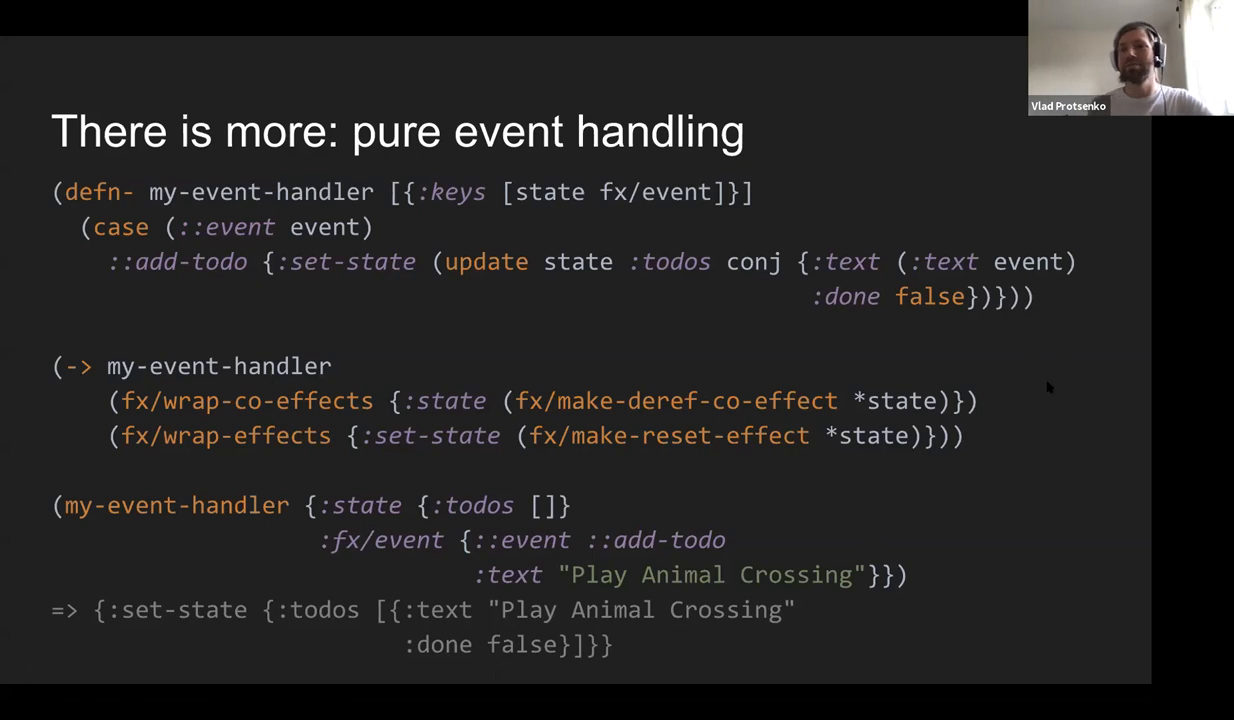
mouse_move(544, 328)
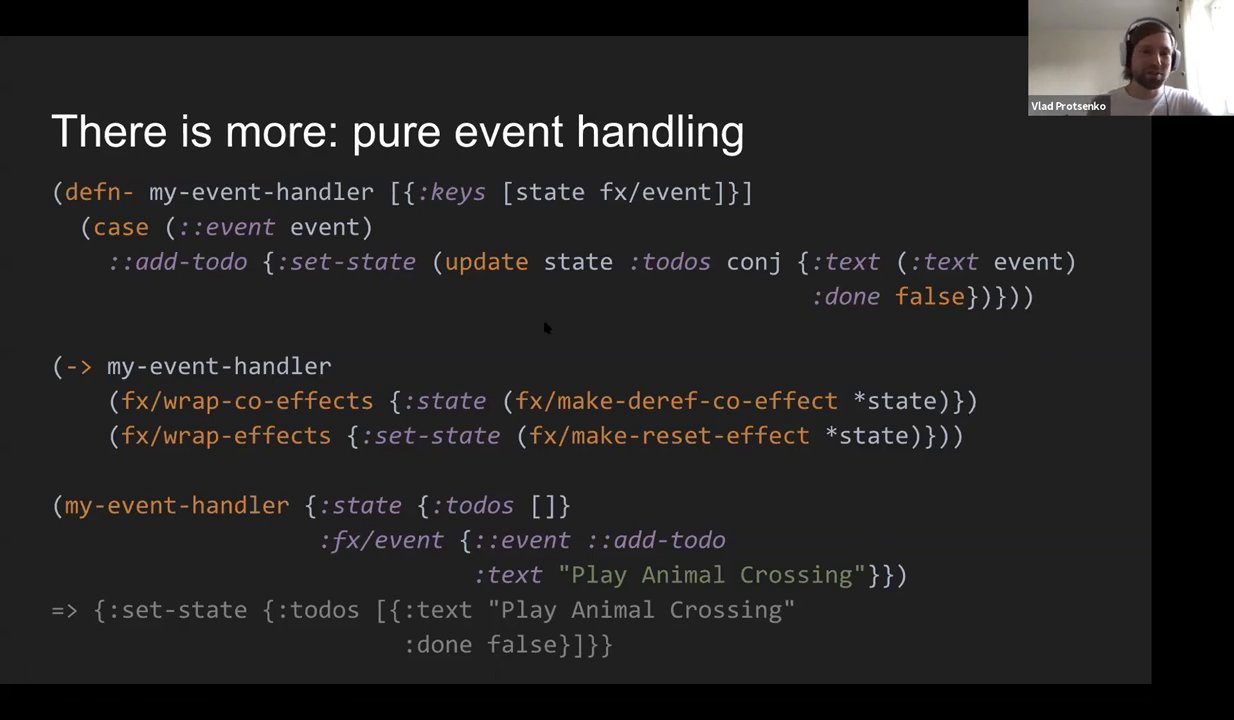
mouse_move(380, 360)
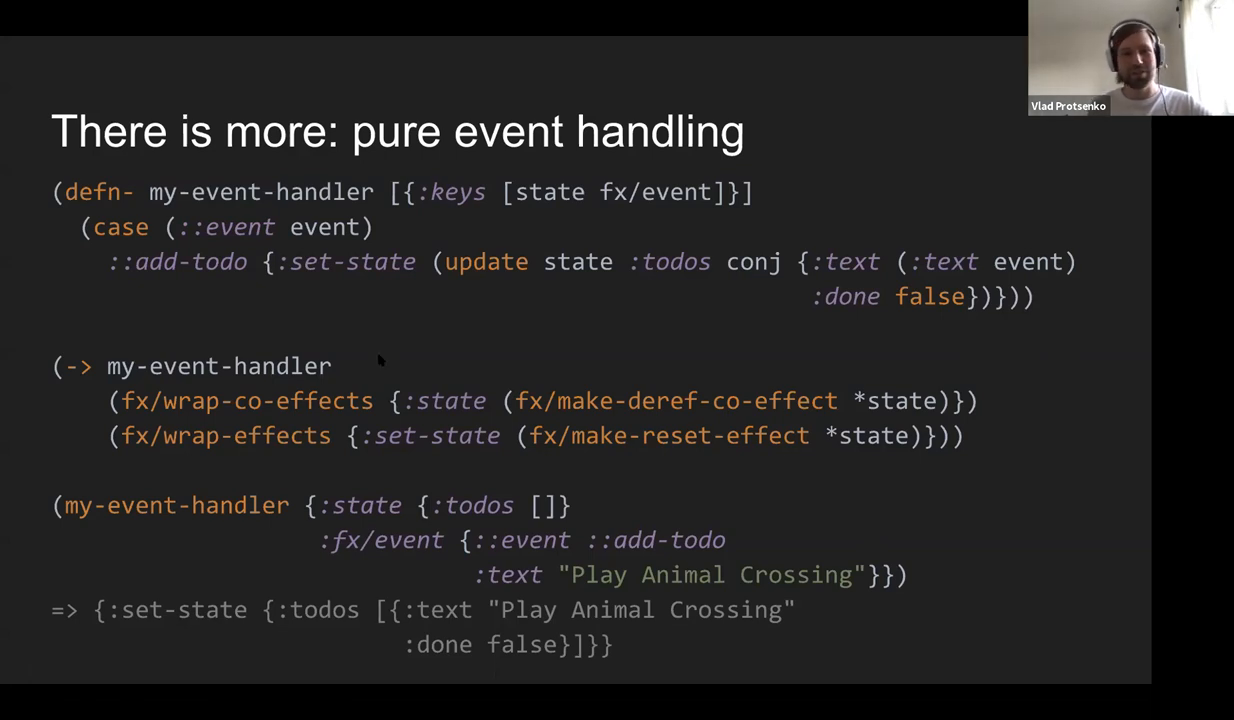
mouse_move(416, 328)
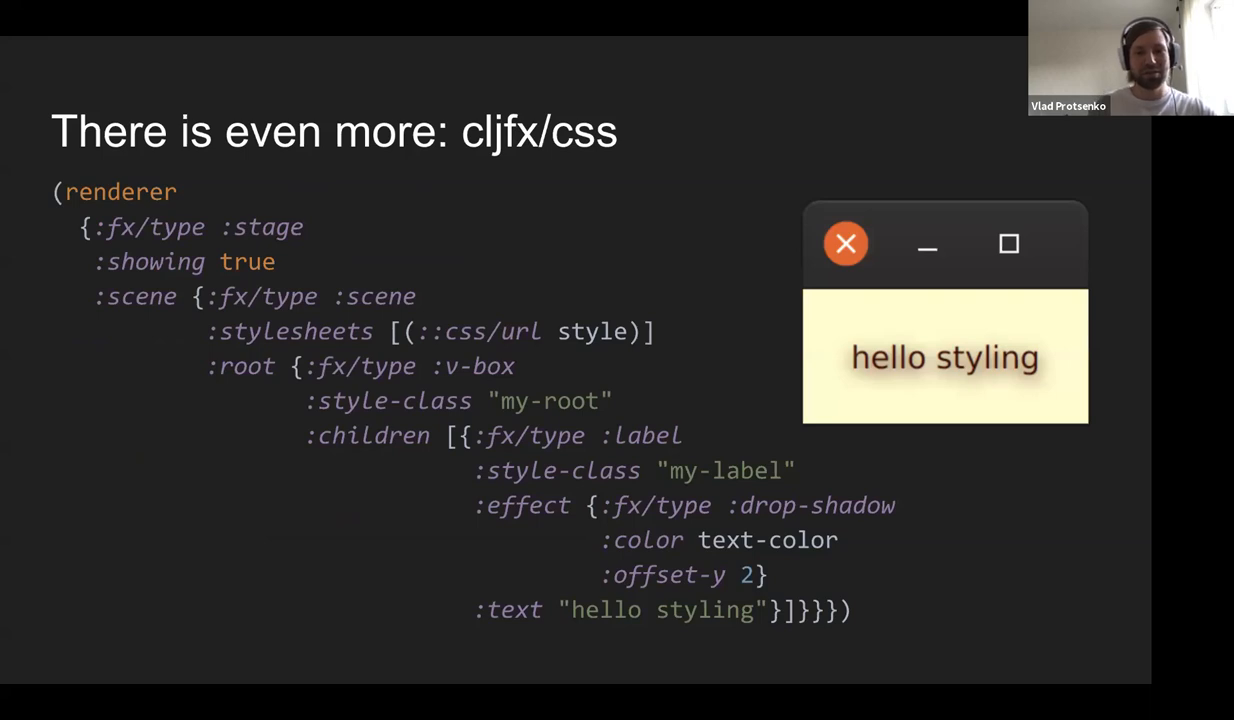
mouse_move(472, 264)
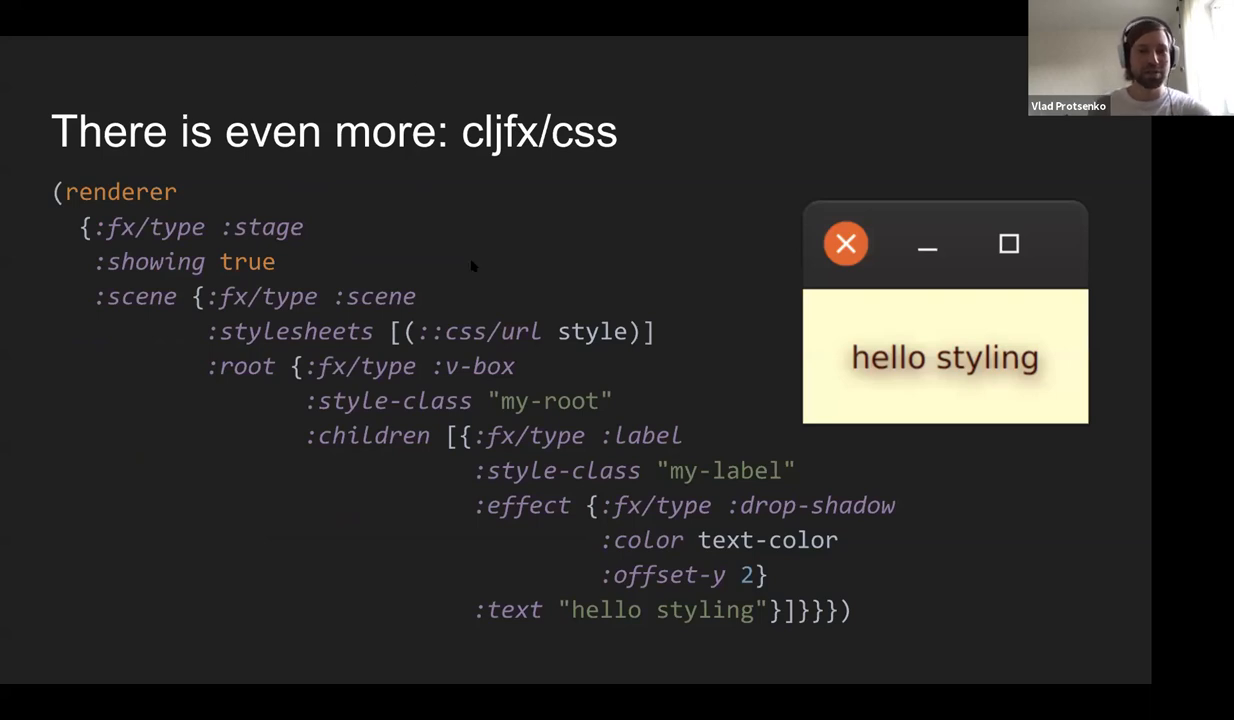
mouse_move(540, 264)
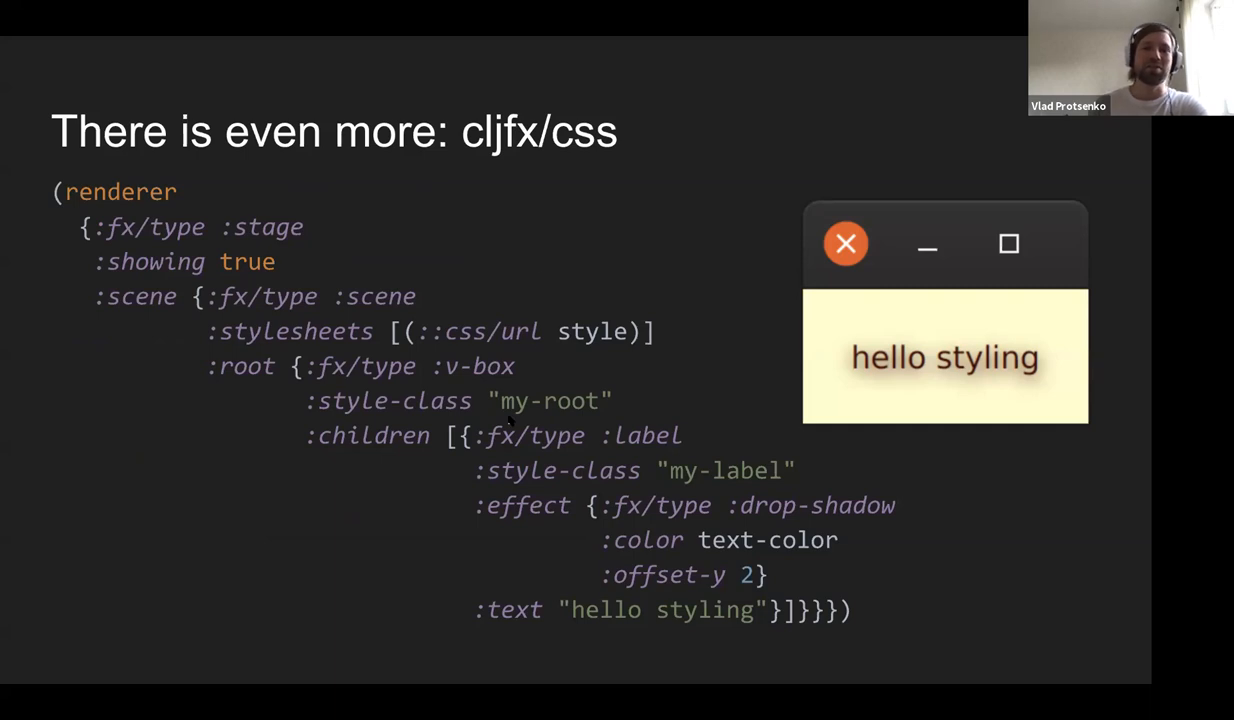
mouse_move(932, 472)
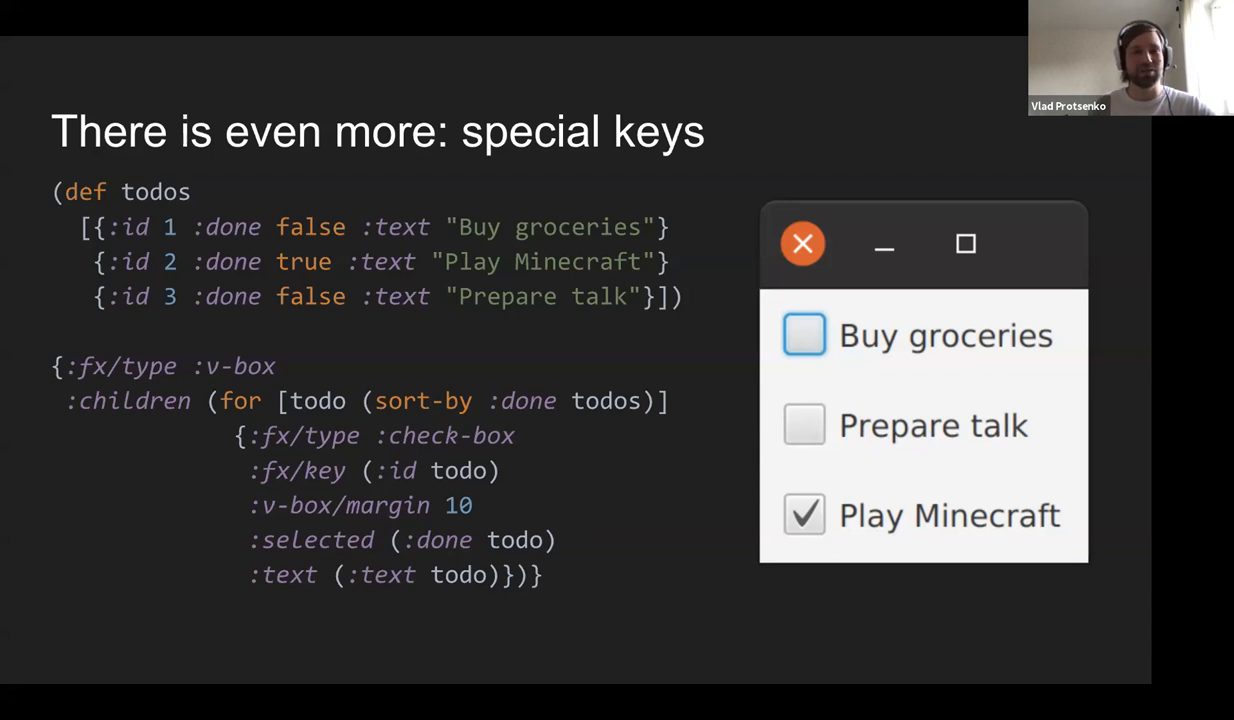
mouse_move(1026, 632)
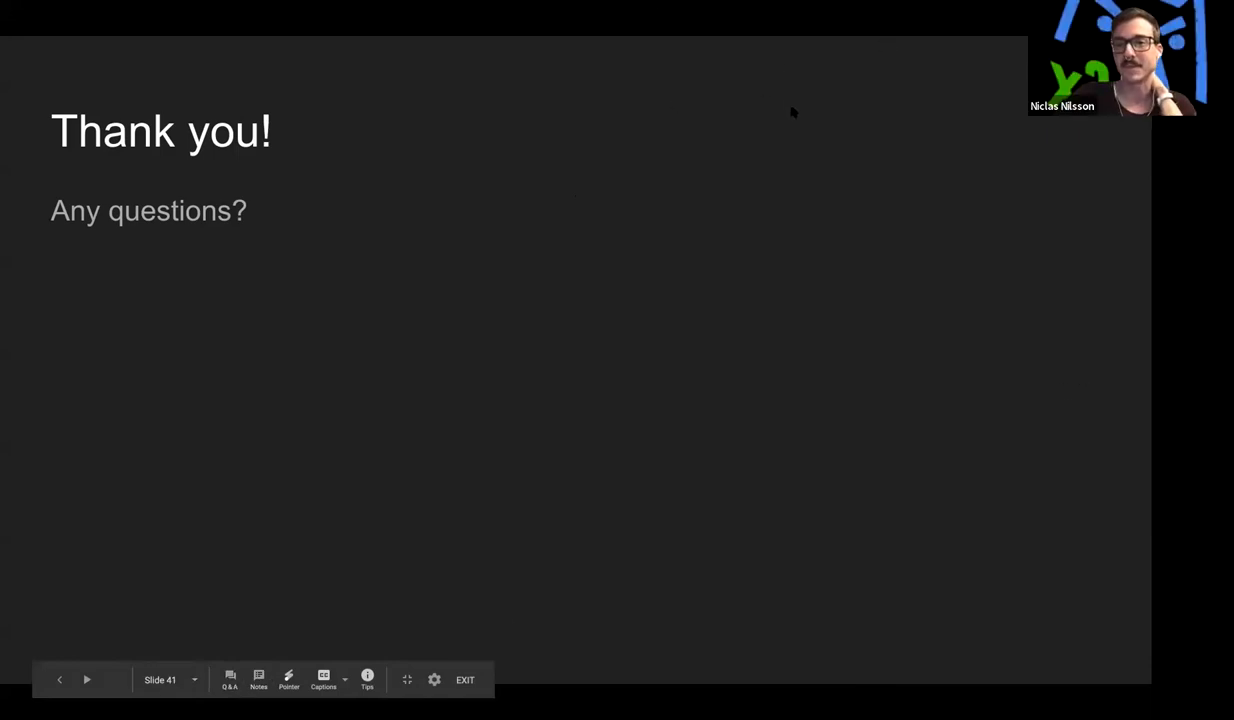
mouse_move(750, 192)
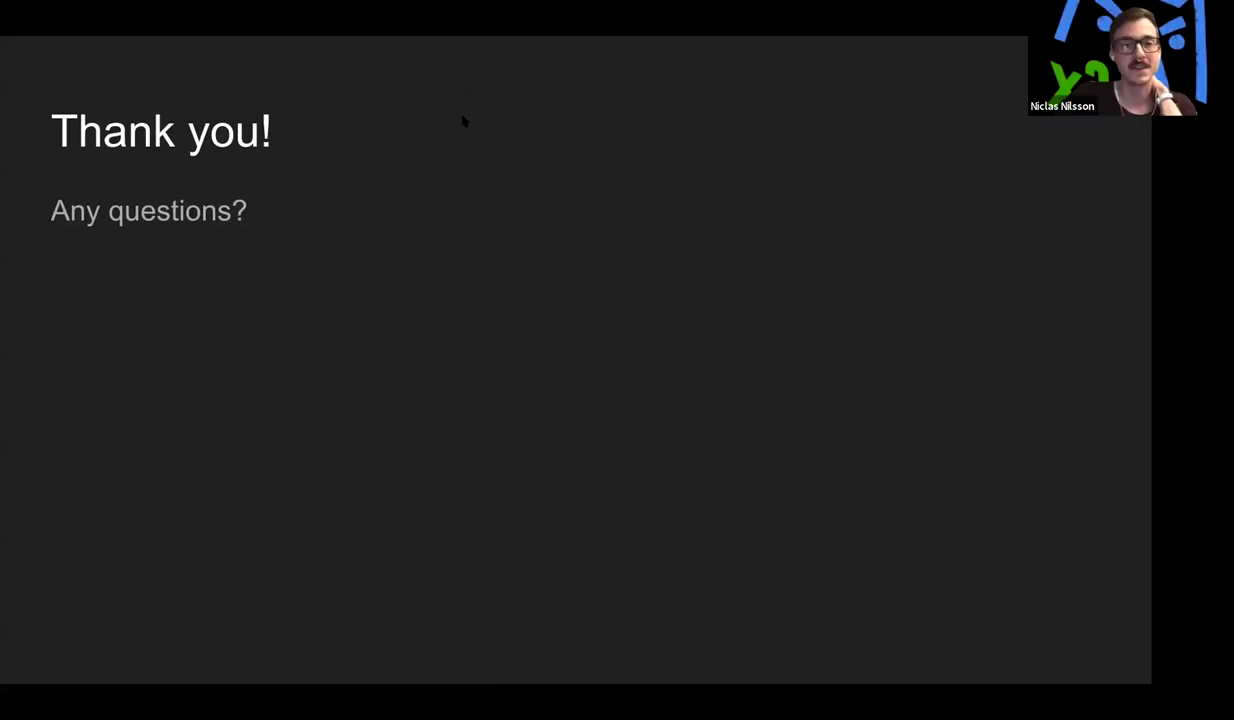
mouse_move(622, 152)
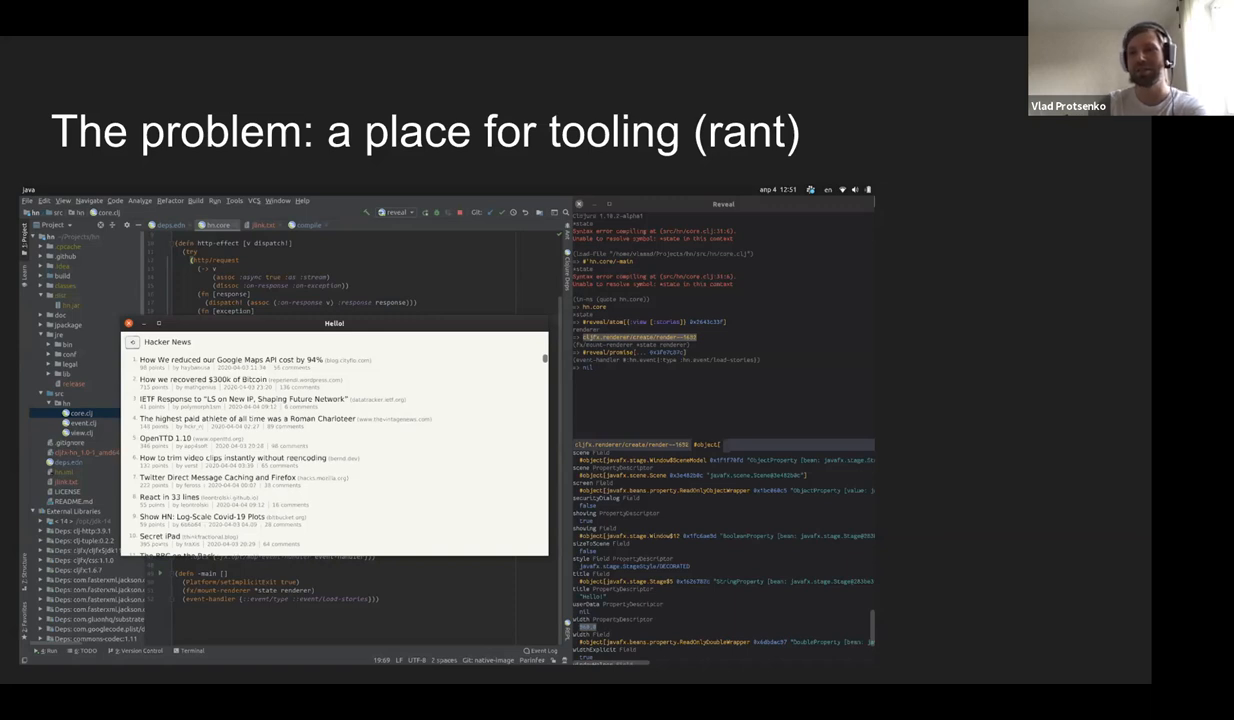
mouse_move(612, 172)
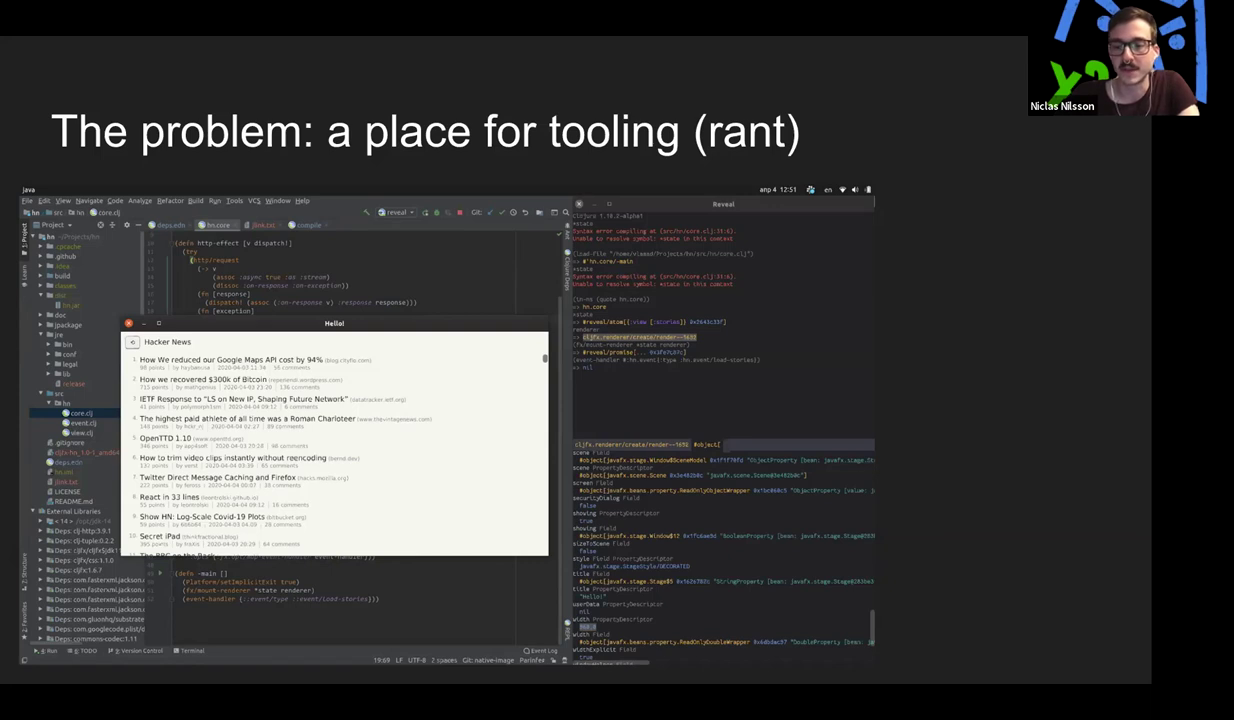
key(right)
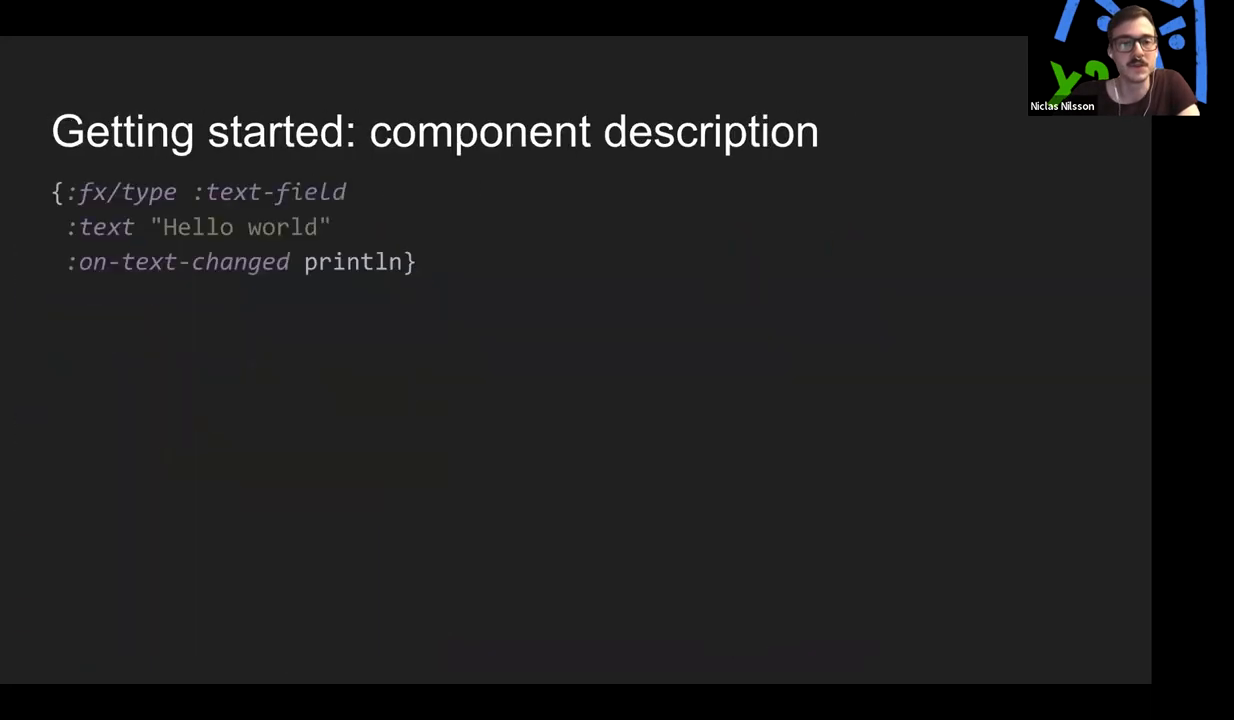
- Advance through component creation and prop evolution to the function components slide
key(Right)
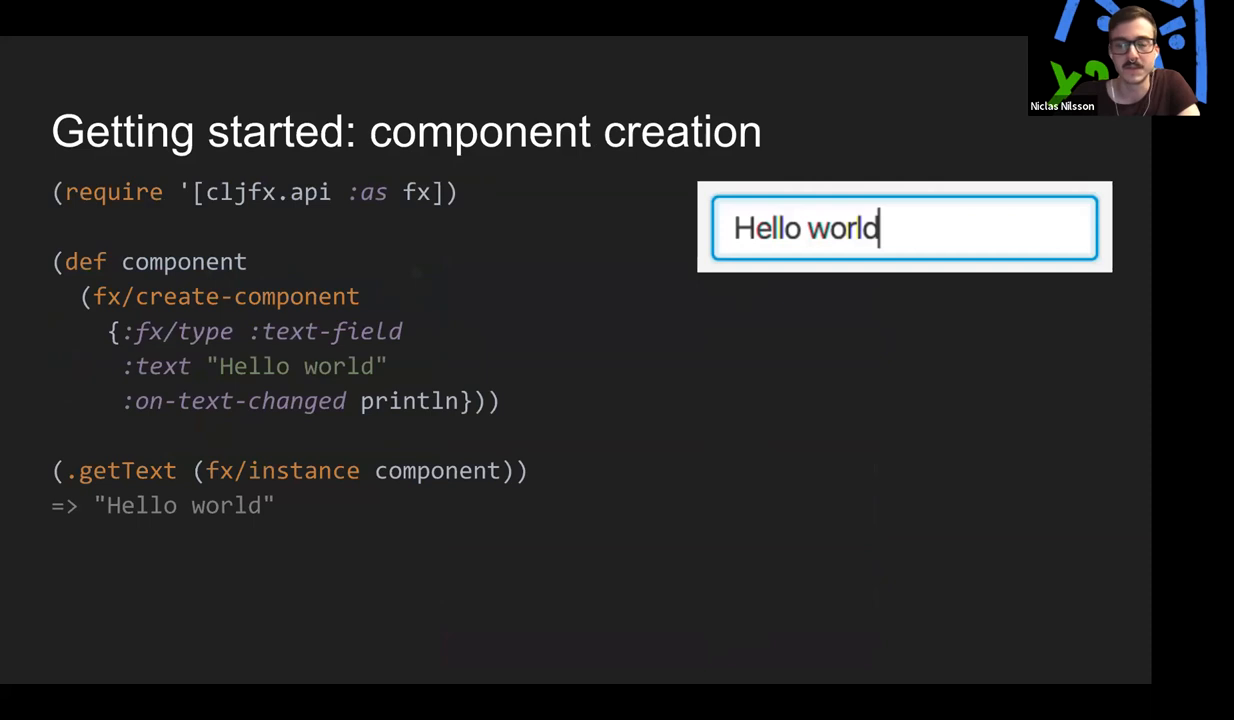
key(Right)
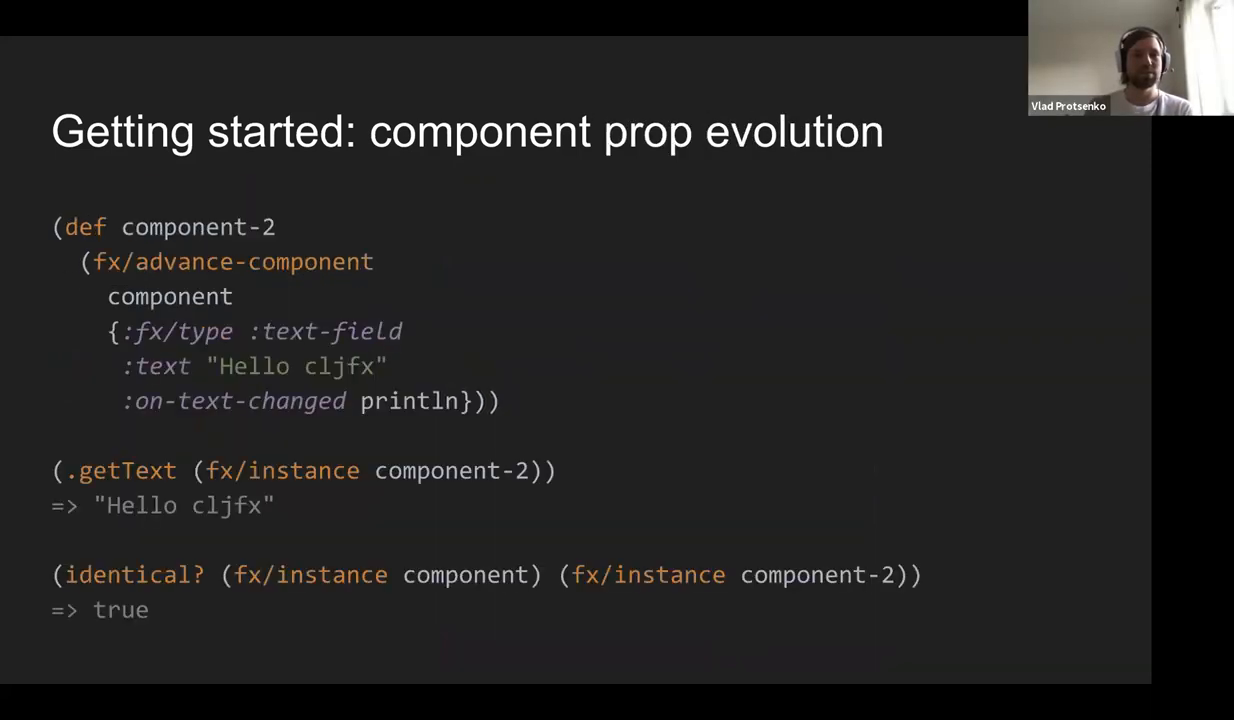
key(Right)
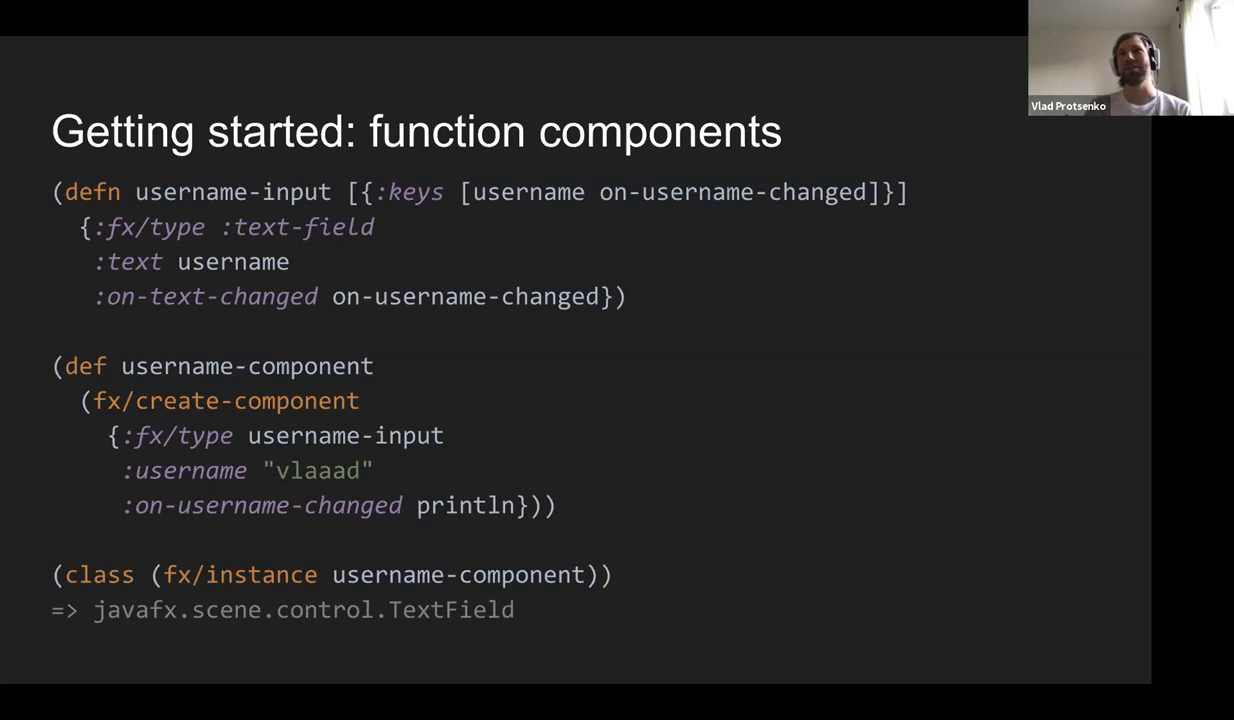
mouse_move(742, 344)
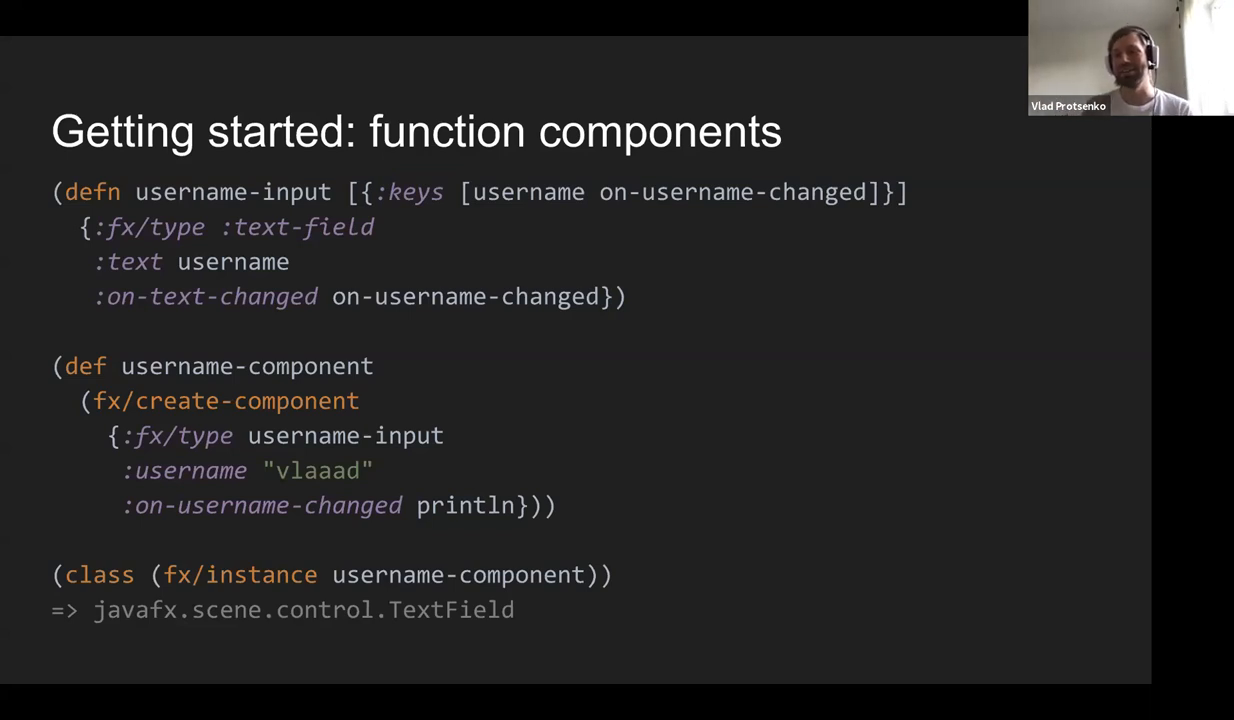
mouse_move(728, 414)
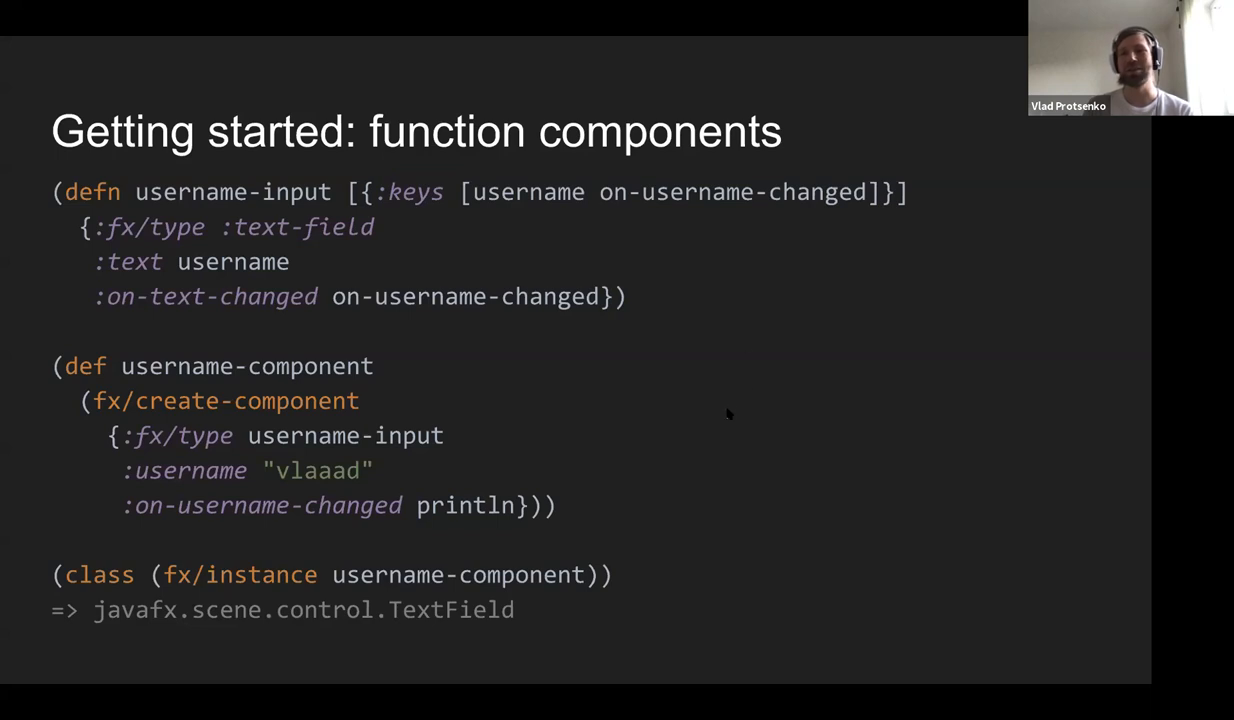
mouse_move(788, 340)
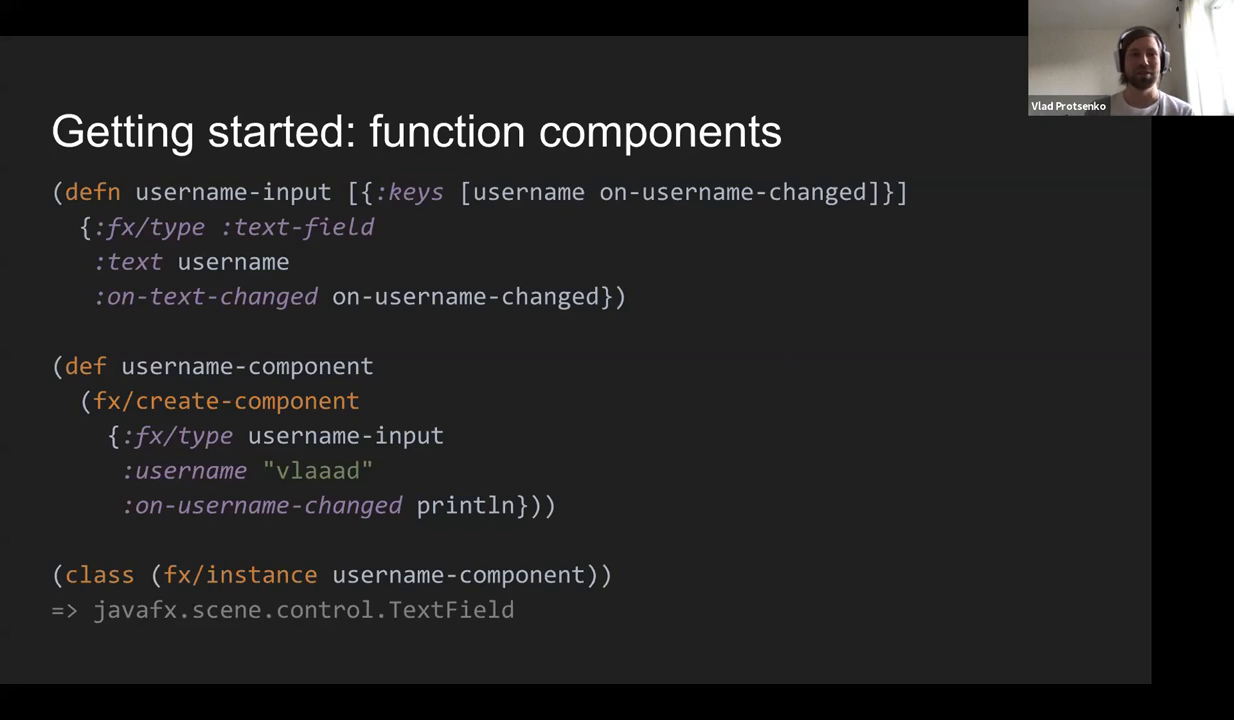
mouse_move(724, 340)
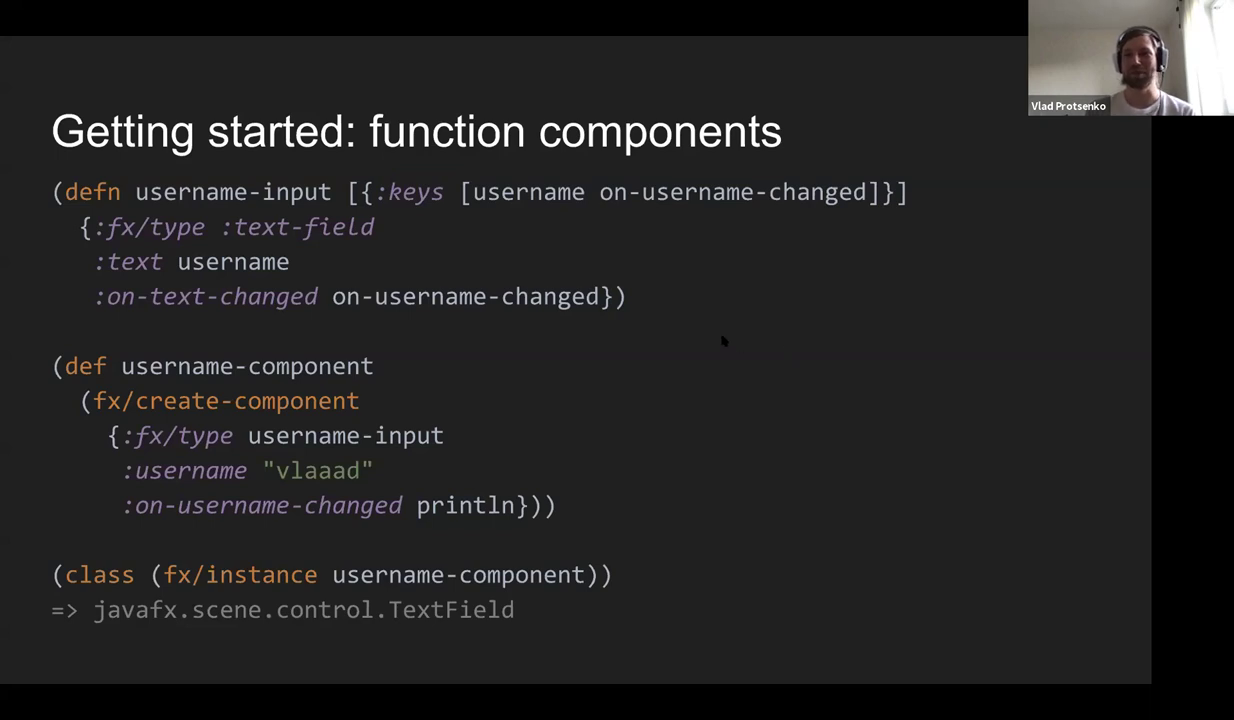
mouse_move(744, 308)
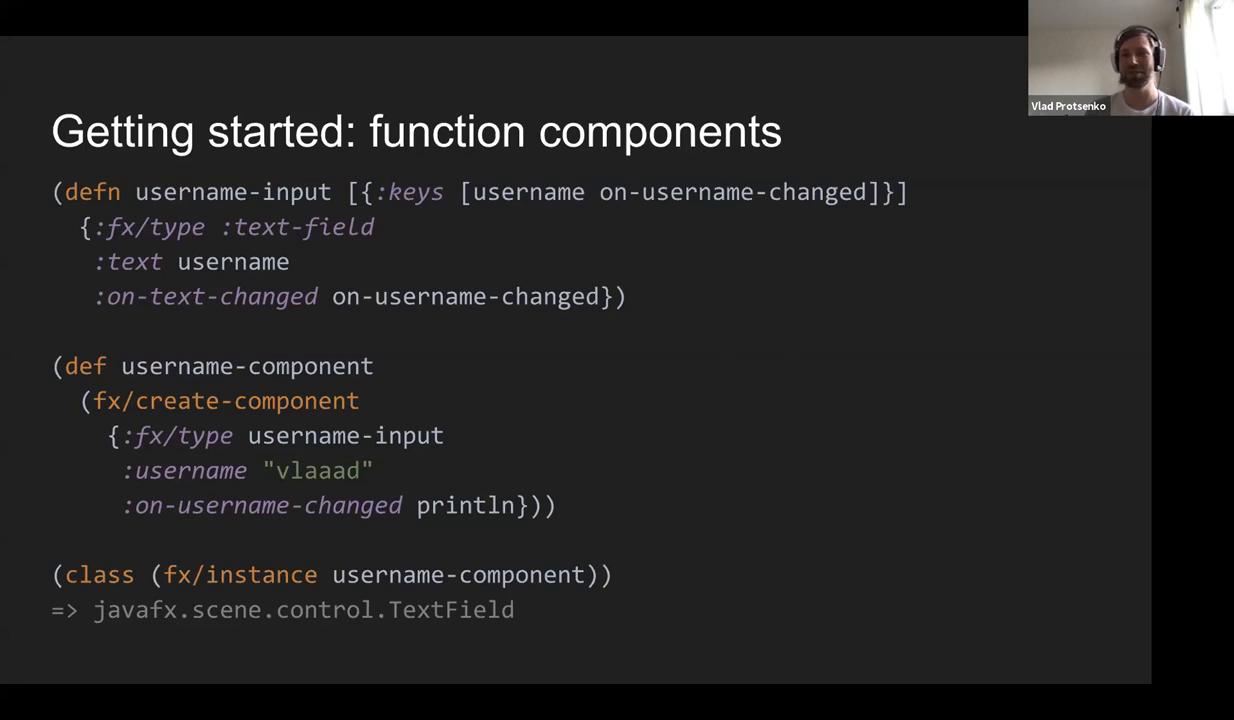
mouse_move(792, 342)
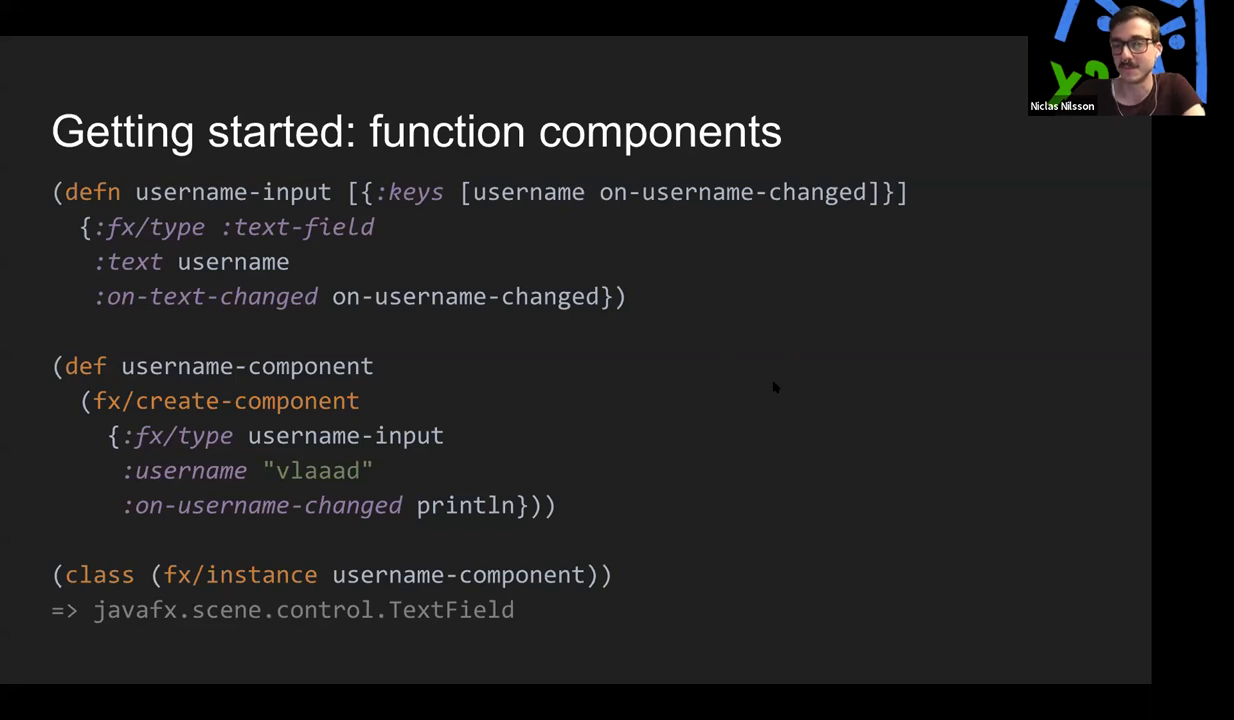
mouse_move(880, 436)
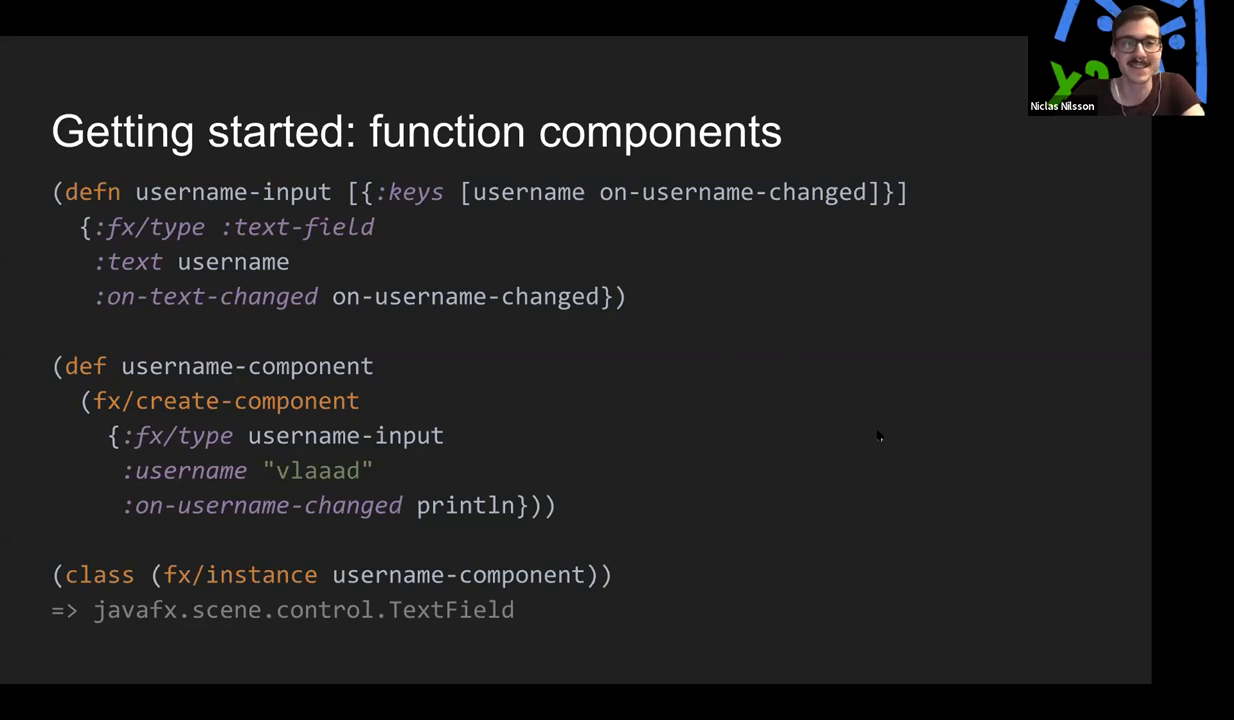
mouse_move(724, 588)
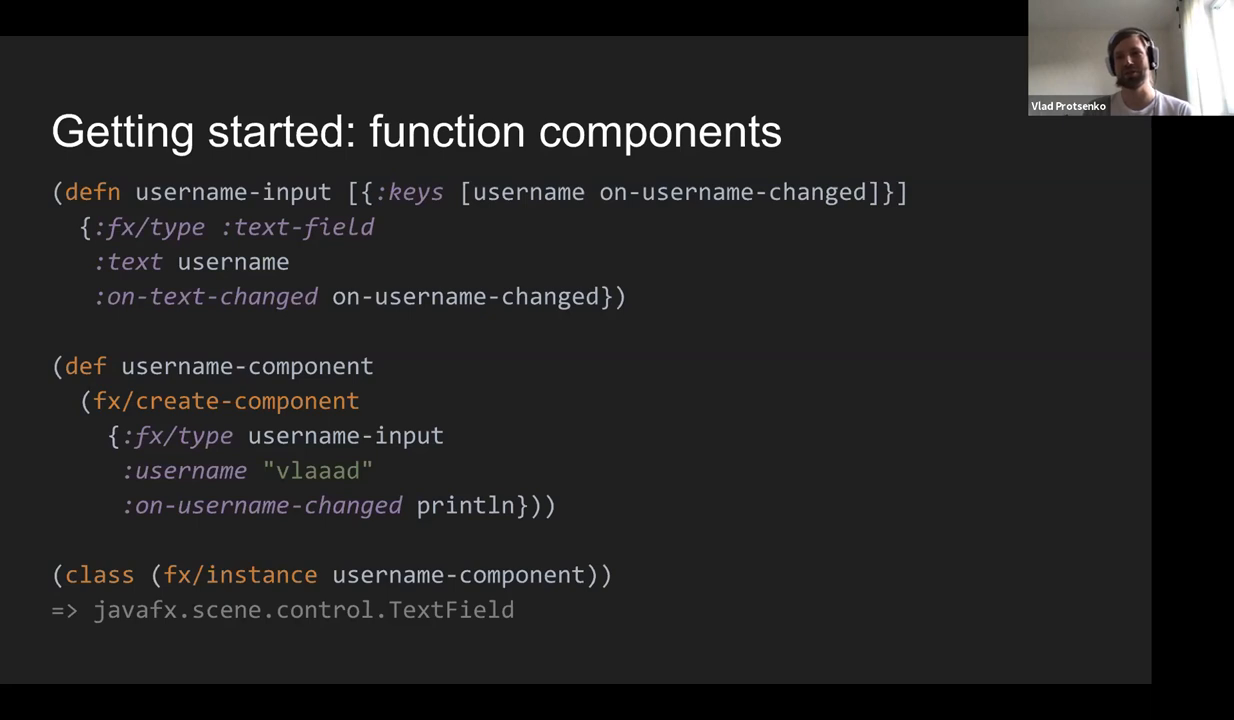
mouse_move(776, 356)
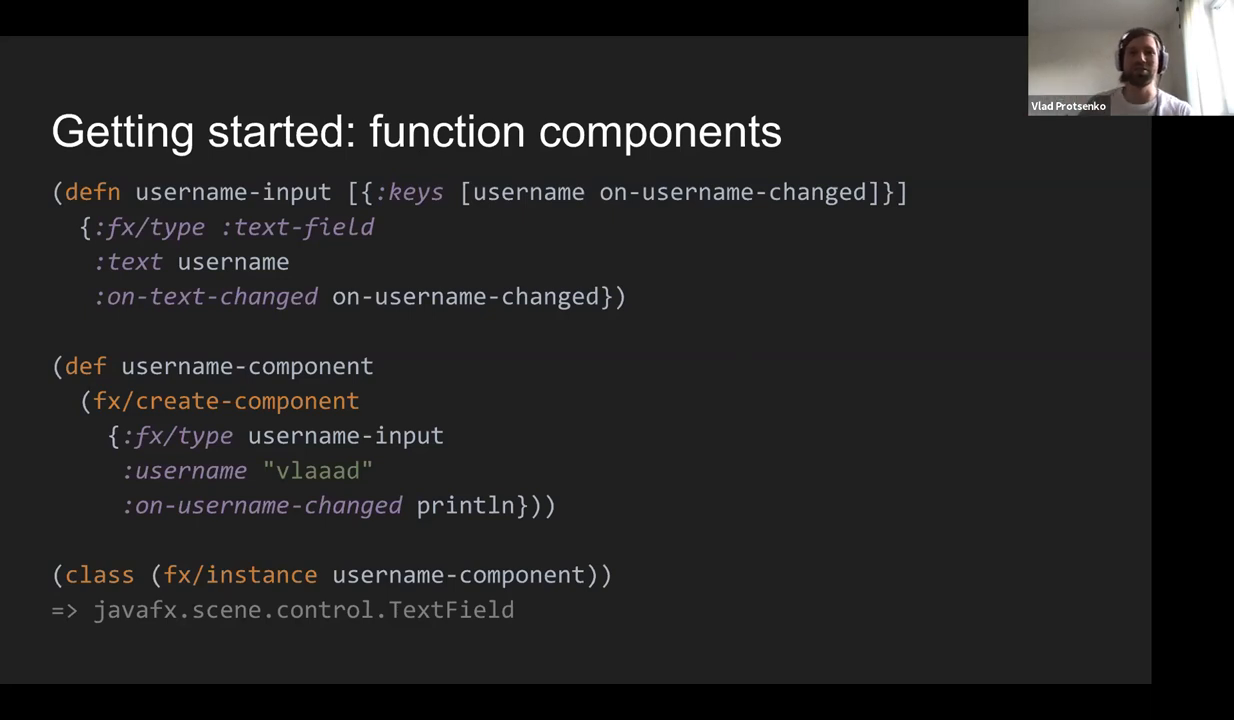
mouse_move(858, 464)
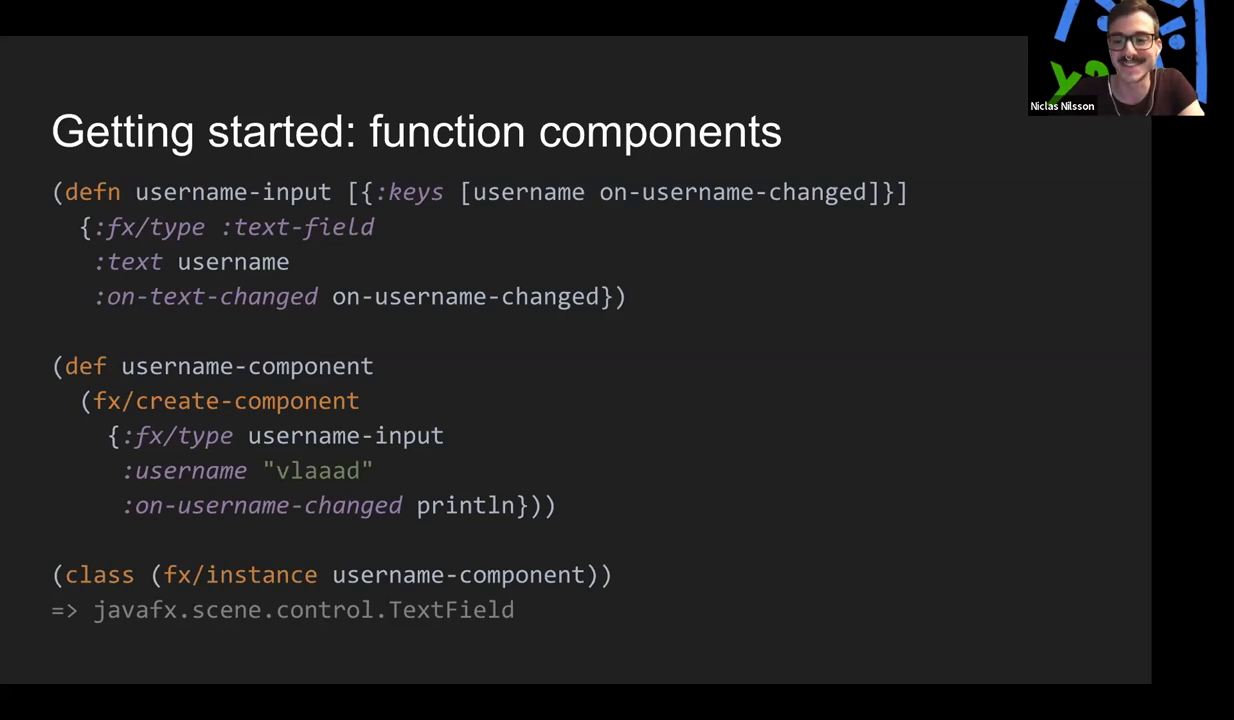
mouse_move(860, 512)
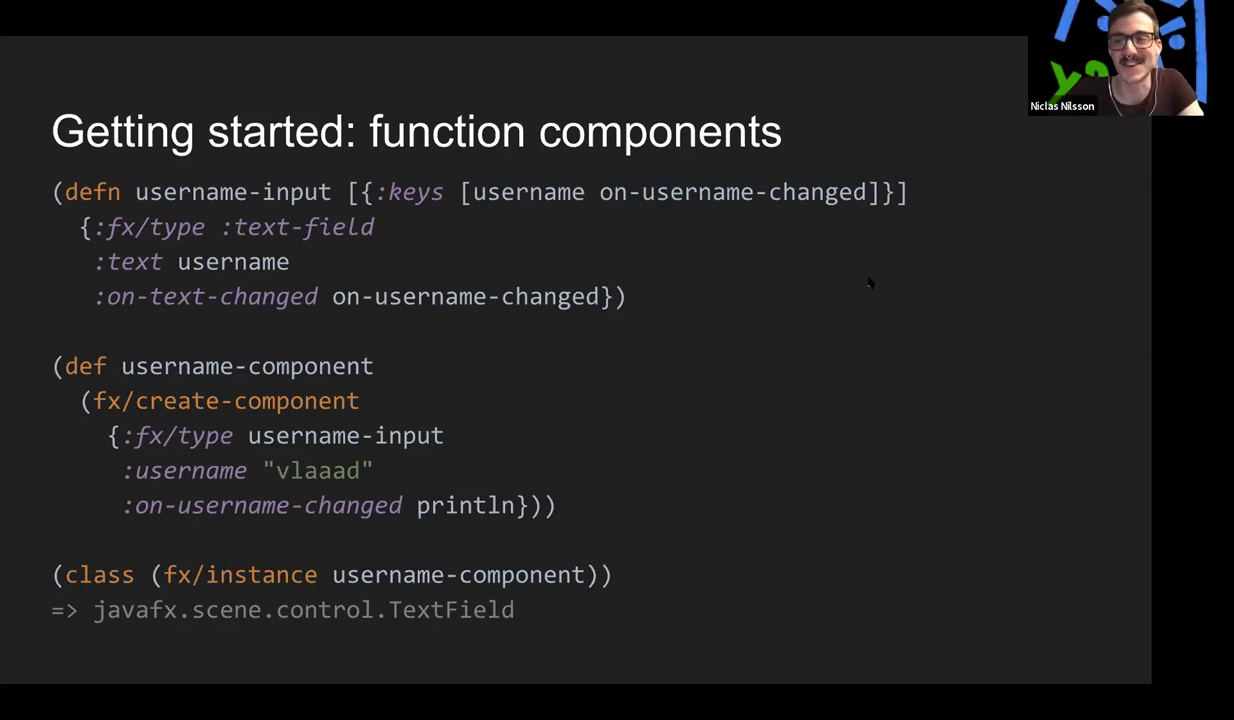
mouse_move(834, 300)
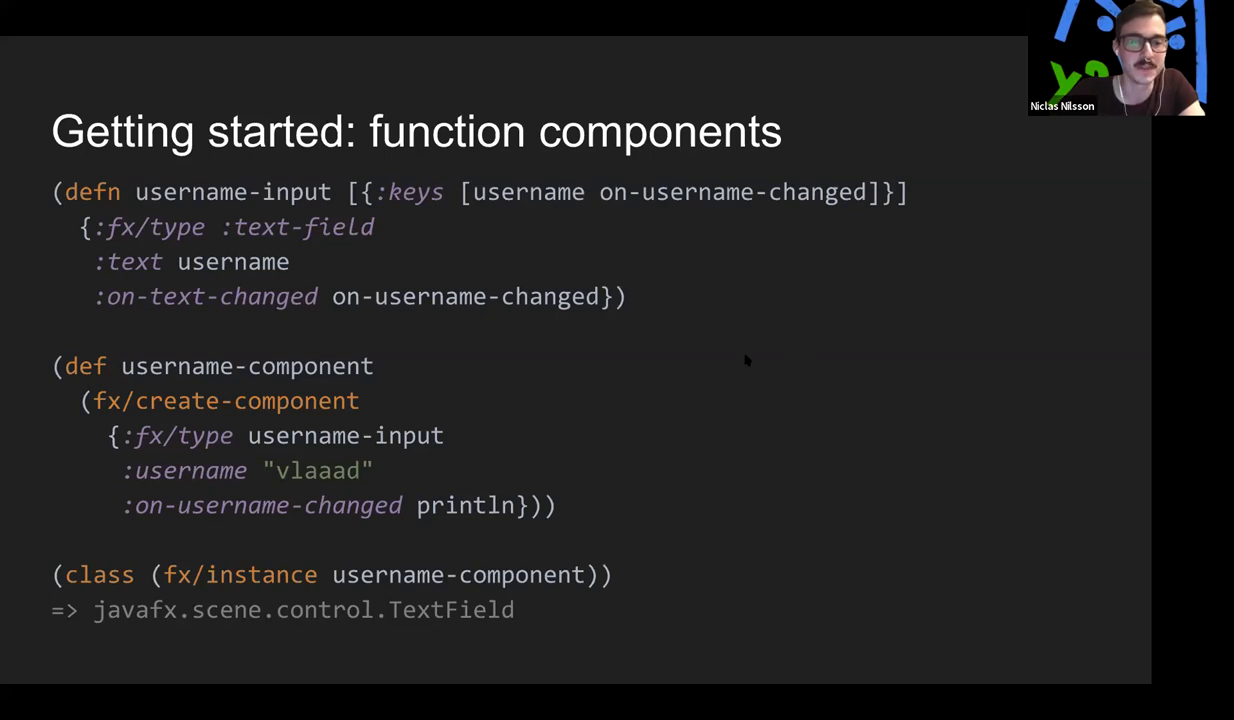
mouse_move(744, 300)
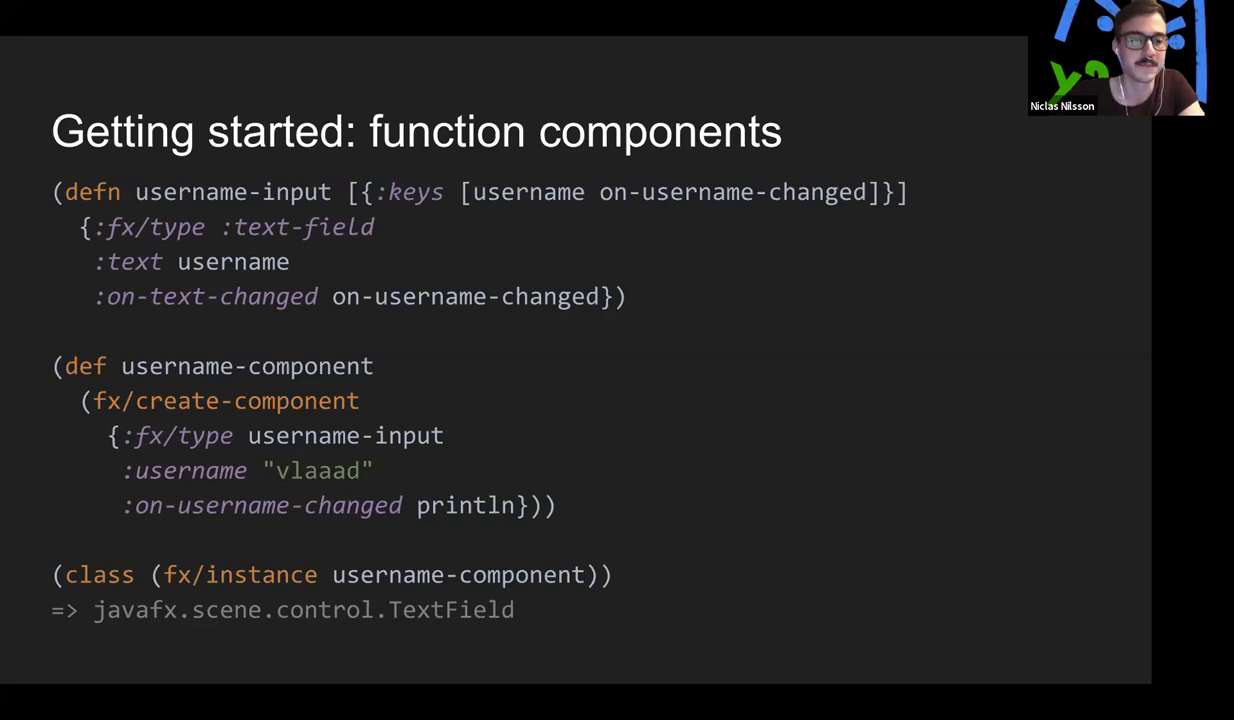
mouse_move(700, 252)
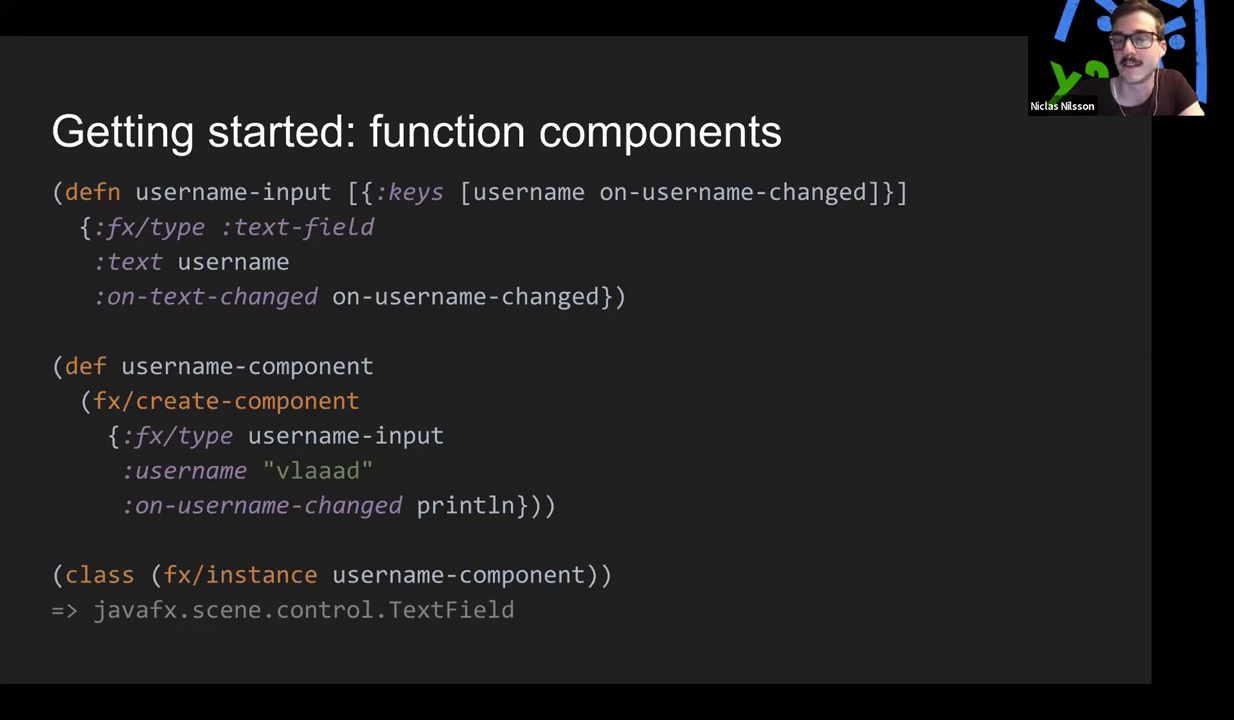
mouse_move(660, 12)
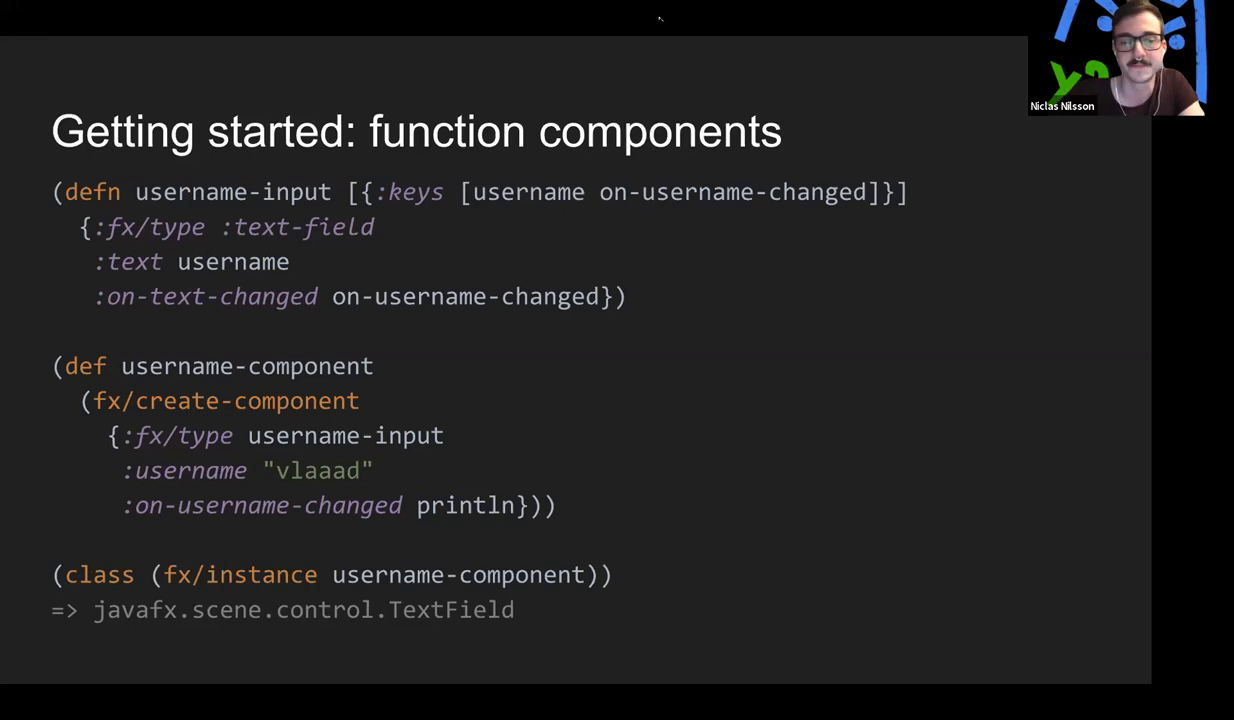